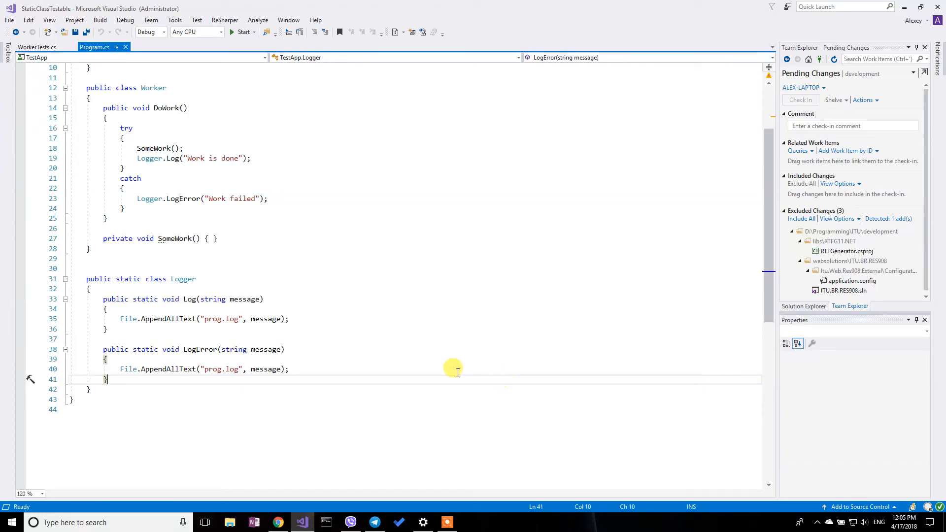
{"action": "mouse_move", "coordinate": [341, 324]}
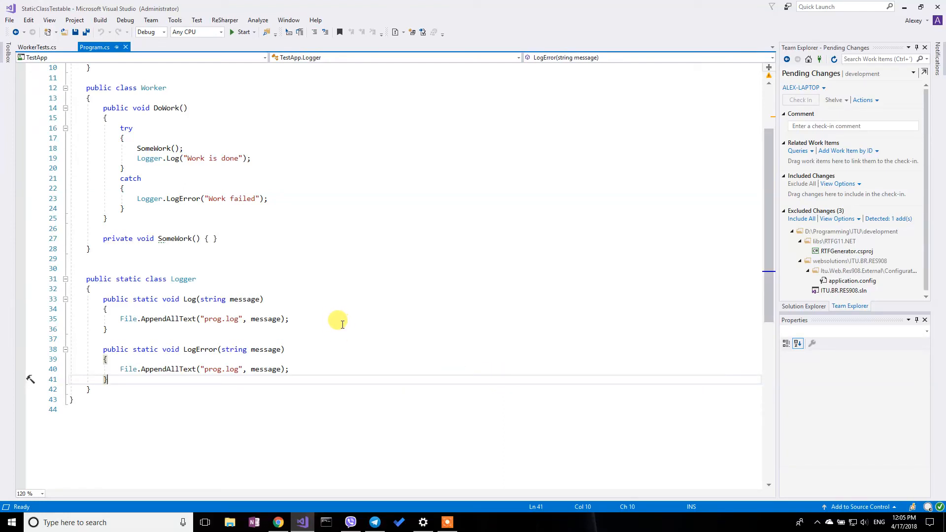
{"action": "mouse_move", "coordinate": [163, 192]}
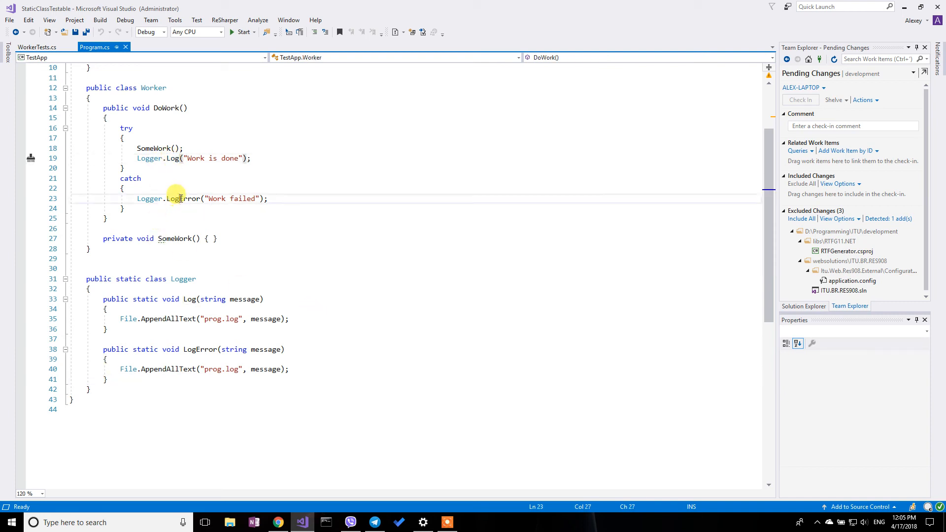
Step: In WorkerTests.cs, call DoWork() on the Worker in the Should_Do_Work test
{"action": "double_click", "coordinate": [183, 199]}
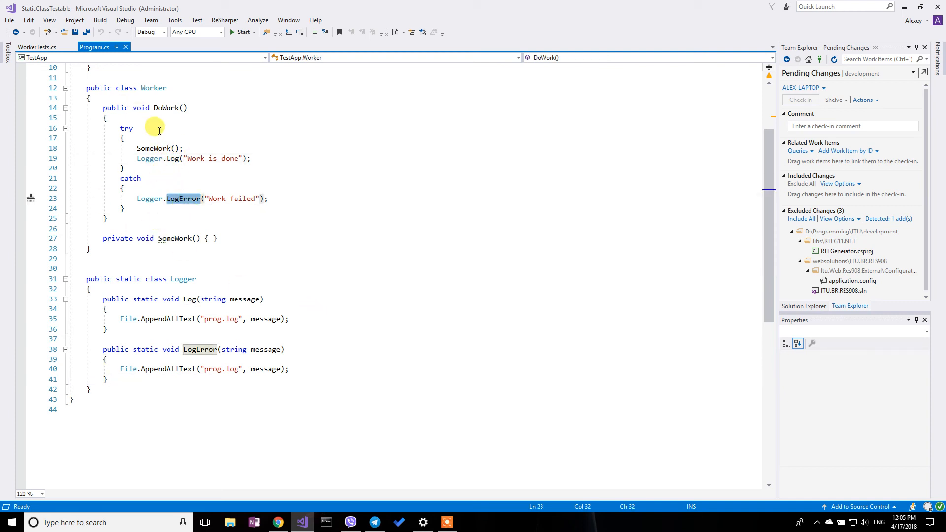
{"action": "mouse_move", "coordinate": [145, 199]}
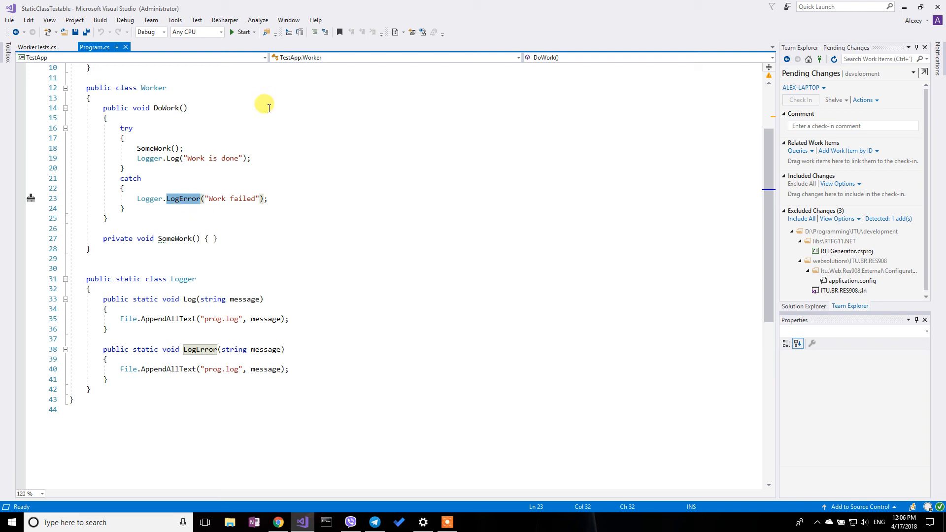
{"action": "mouse_move", "coordinate": [241, 183]}
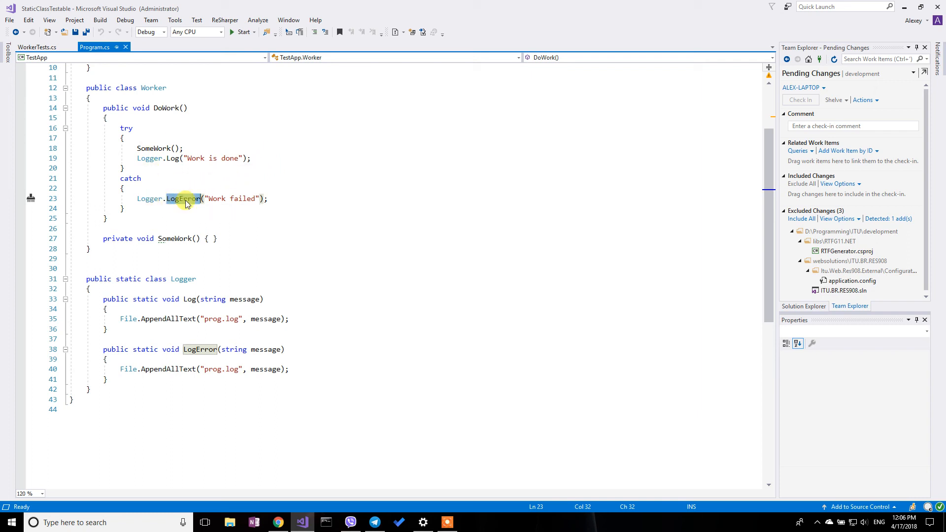
{"action": "mouse_move", "coordinate": [122, 238]}
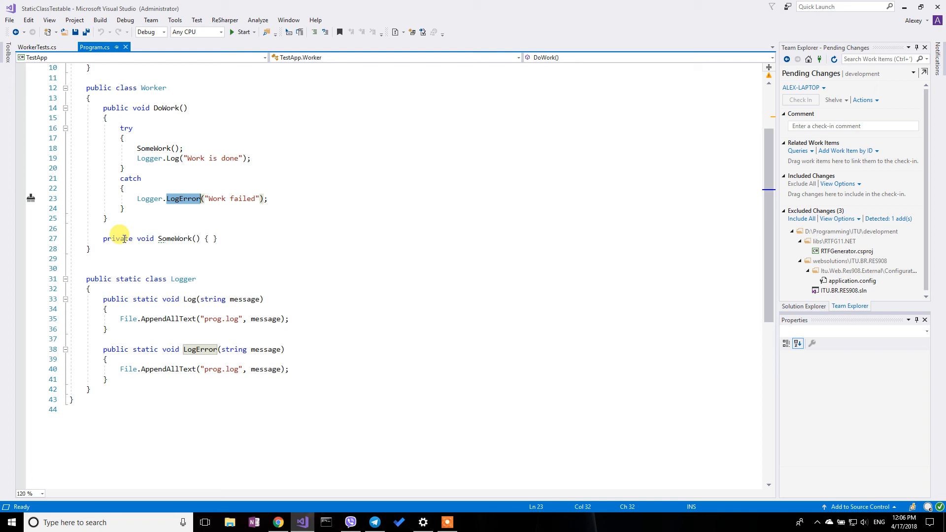
{"action": "mouse_move", "coordinate": [115, 269]}
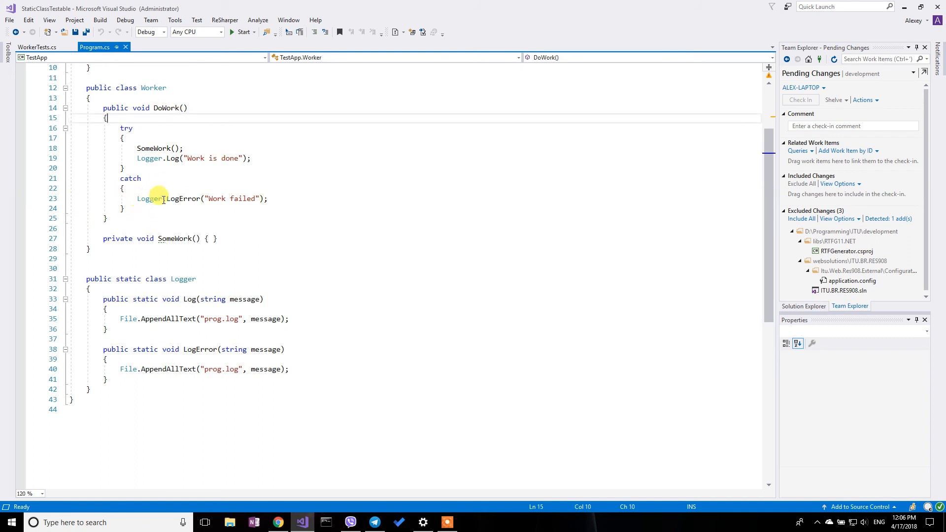
{"action": "mouse_move", "coordinate": [211, 169]}
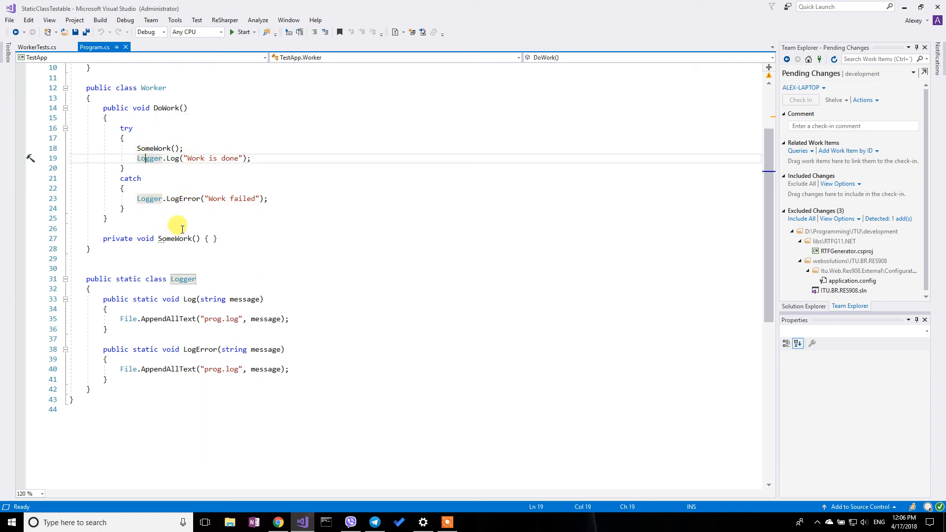
{"action": "mouse_move", "coordinate": [137, 132]}
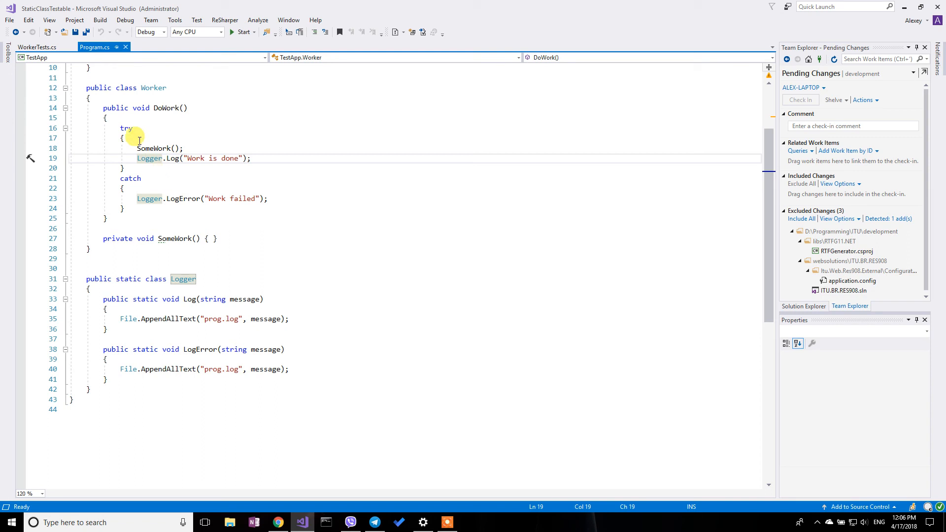
{"action": "left_click", "coordinate": [154, 88]}
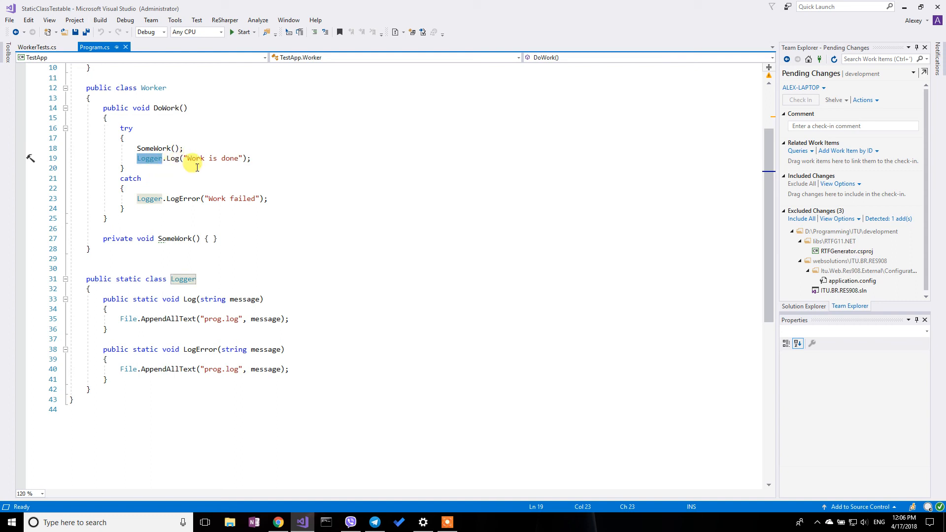
{"action": "mouse_move", "coordinate": [173, 198]}
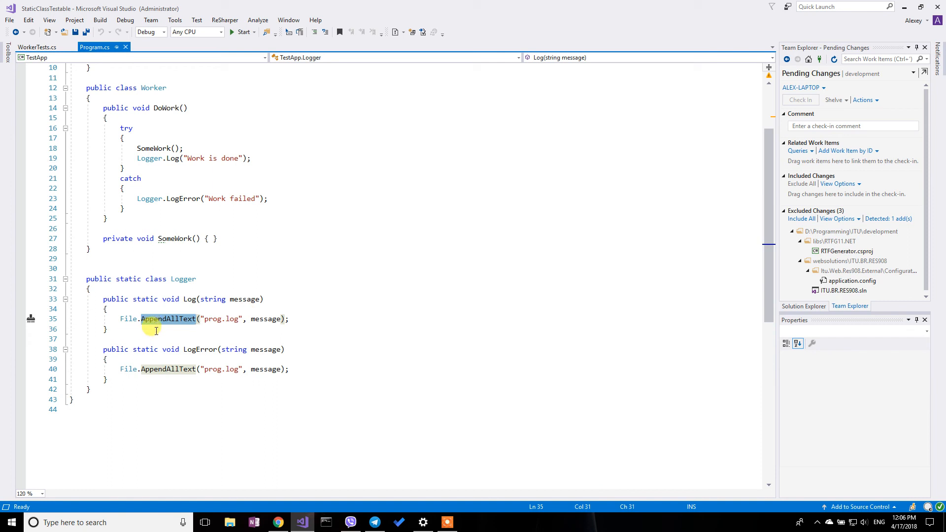
{"action": "mouse_move", "coordinate": [167, 368]}
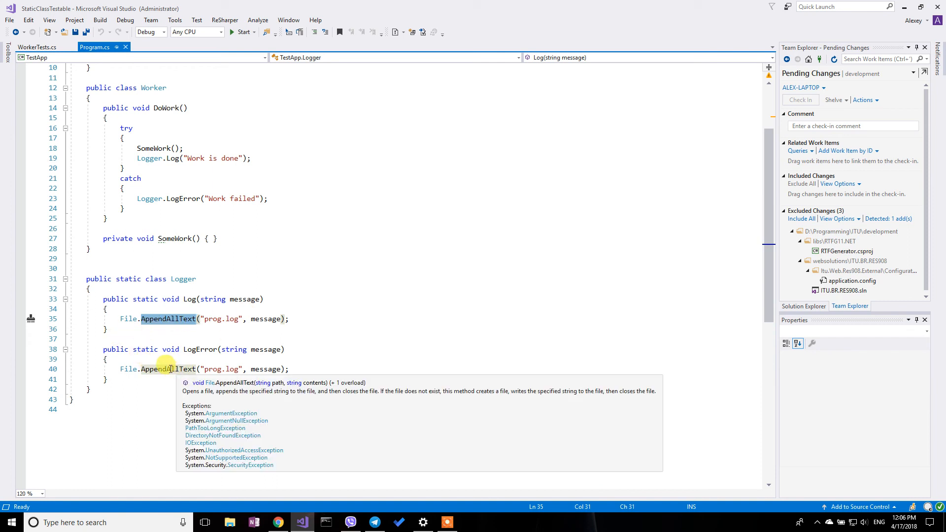
{"action": "mouse_move", "coordinate": [156, 319]}
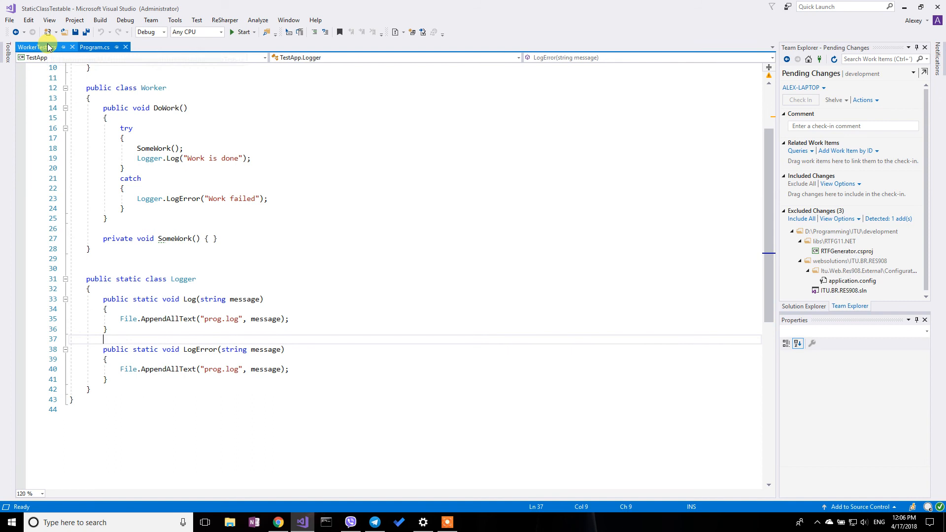
{"action": "left_click", "coordinate": [33, 47]}
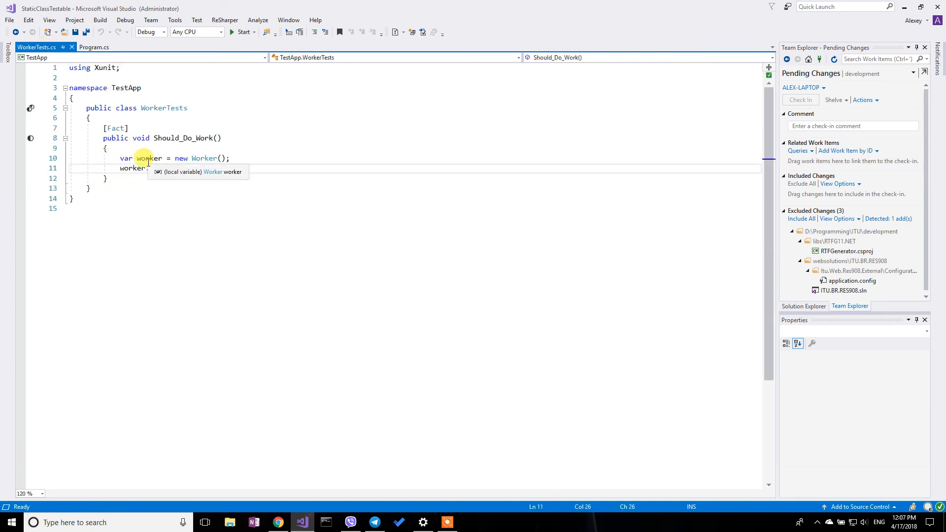
{"action": "type", "text": "DoWork();"}
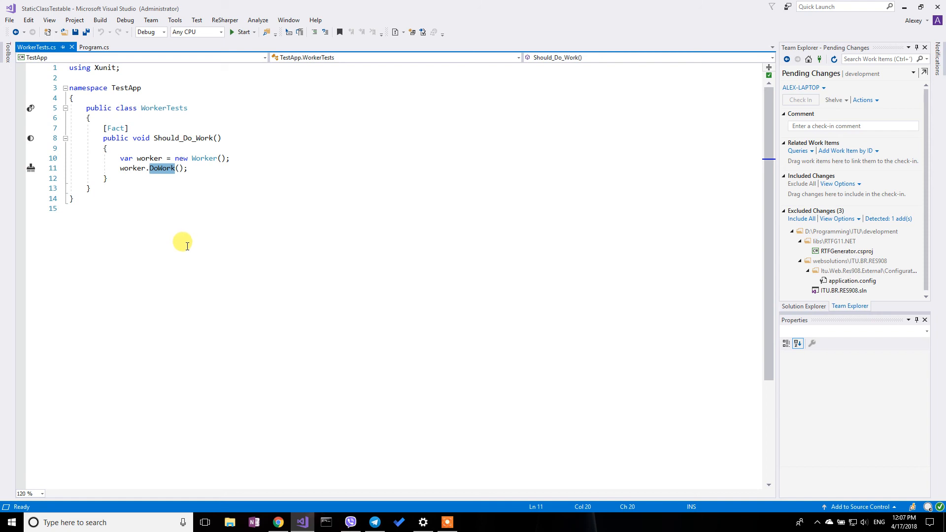
{"action": "left_click", "coordinate": [94, 48]}
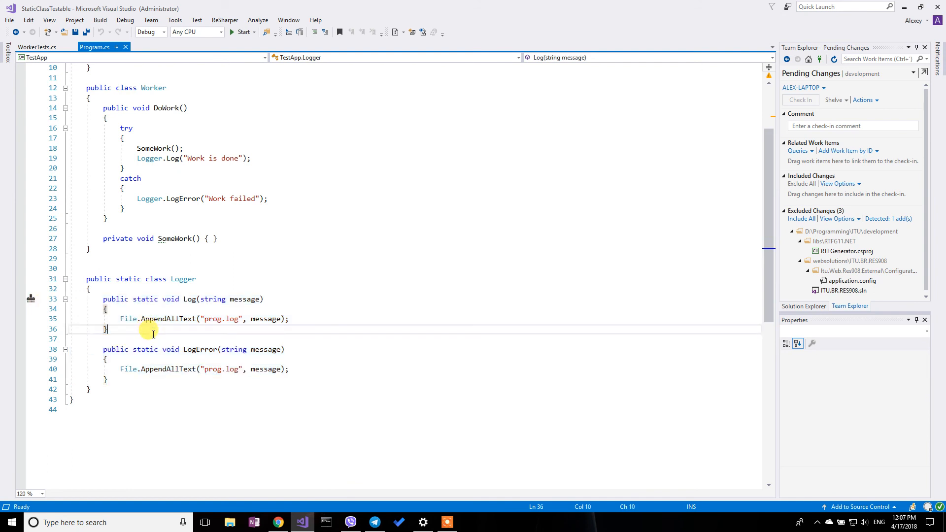
{"action": "mouse_move", "coordinate": [258, 319]}
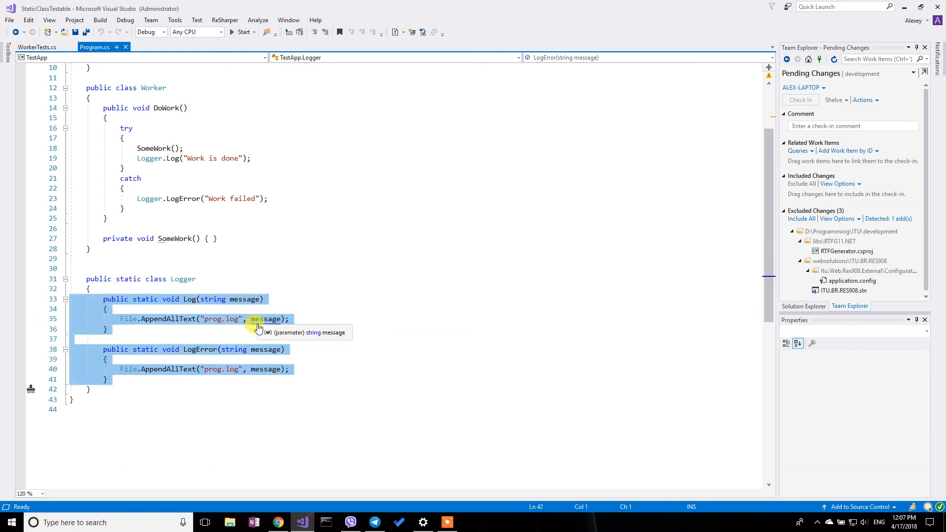
Step: Move Log and LogError out of Logger into a new public LoggerImplementation class
{"action": "key", "text": "Delete"}
{"action": "type", "text": "p"}
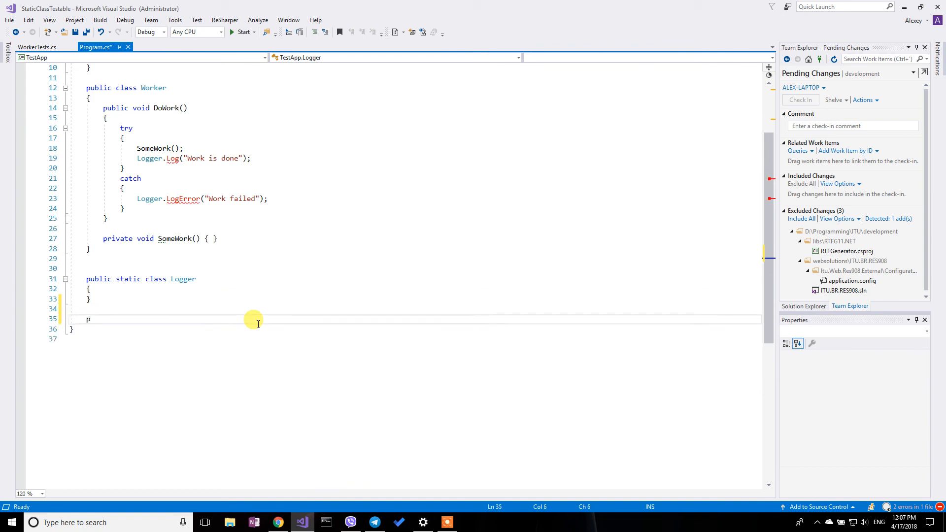
{"action": "type", "text": "ublic class"}
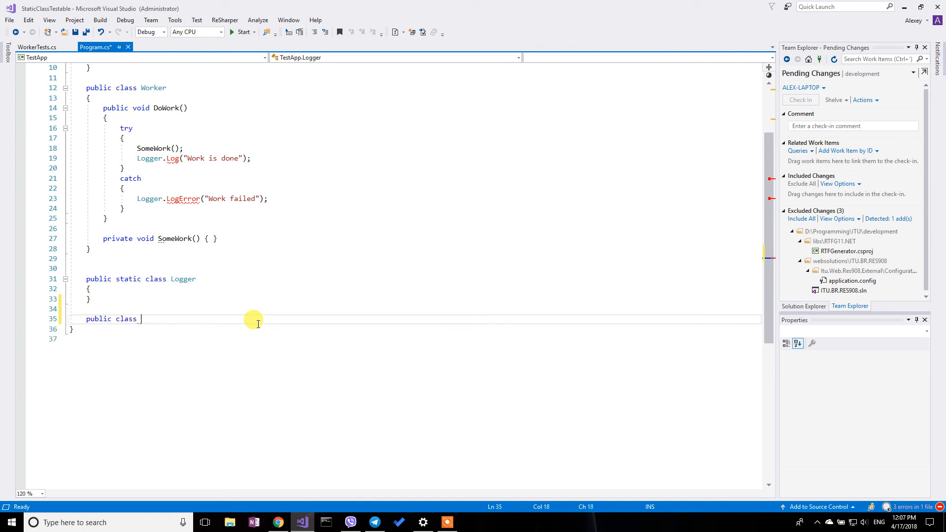
{"action": "type", "text": "LoggerImplementation"}
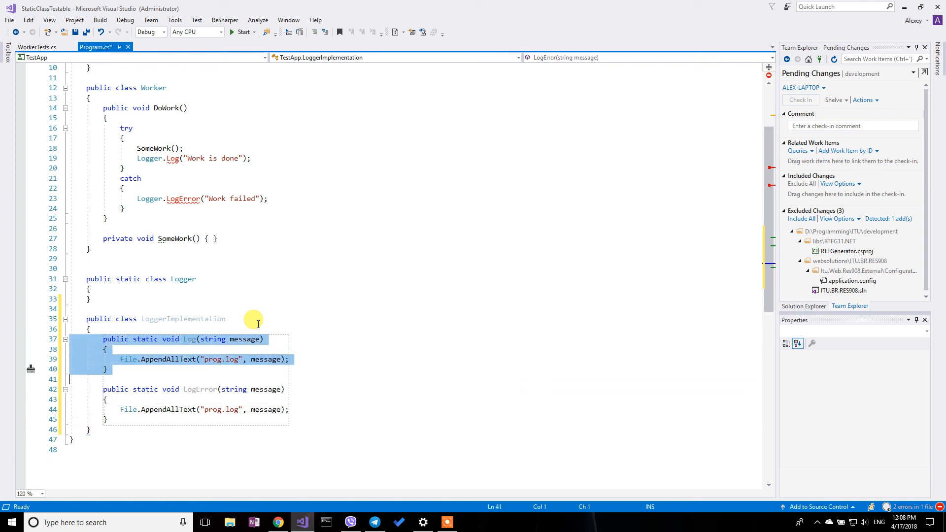
{"action": "key", "text": "ctrl+f"}
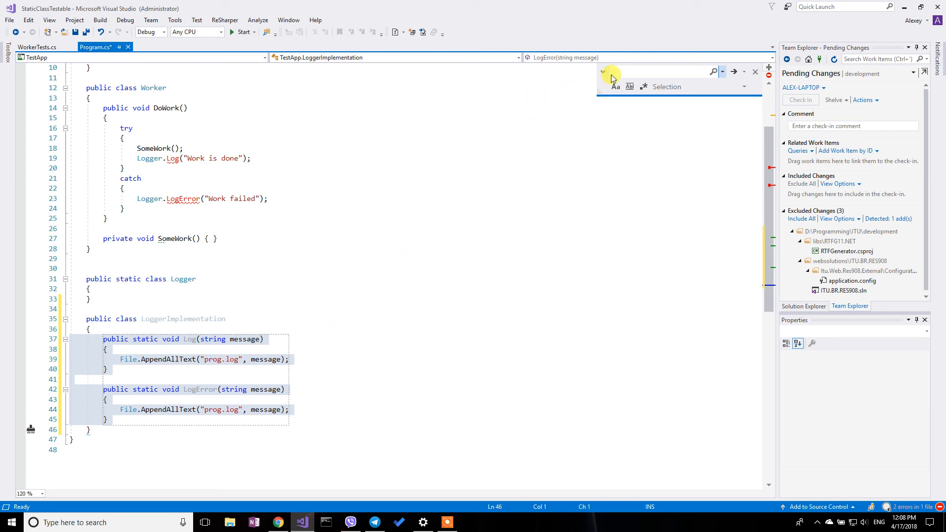
Step: Replace 'static' with nothing in the selected methods using Replace All
{"action": "left_click", "coordinate": [602, 72]}
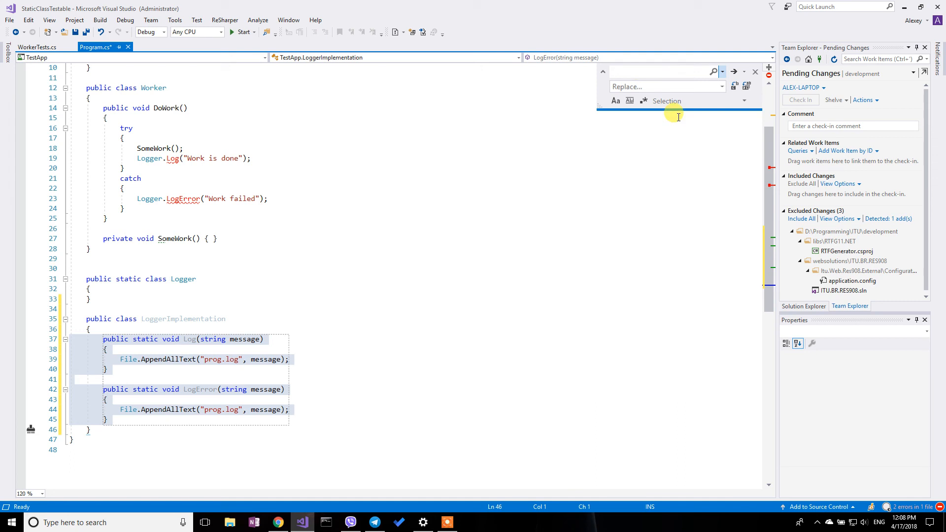
{"action": "type", "text": "static"}
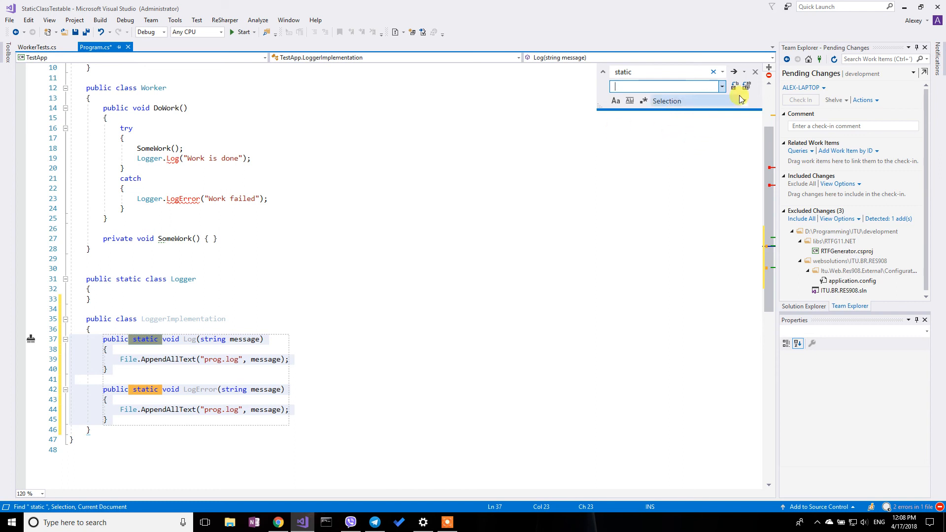
{"action": "left_click", "coordinate": [746, 85]}
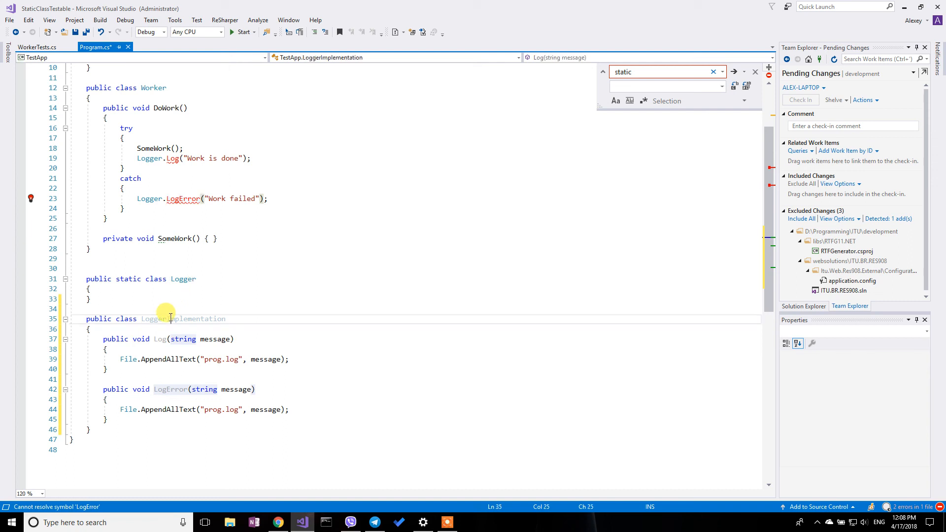
Step: Extract an ILogger interface from LoggerImplementation with ReSharper's Extract Interface
{"action": "right_click", "coordinate": [154, 319]}
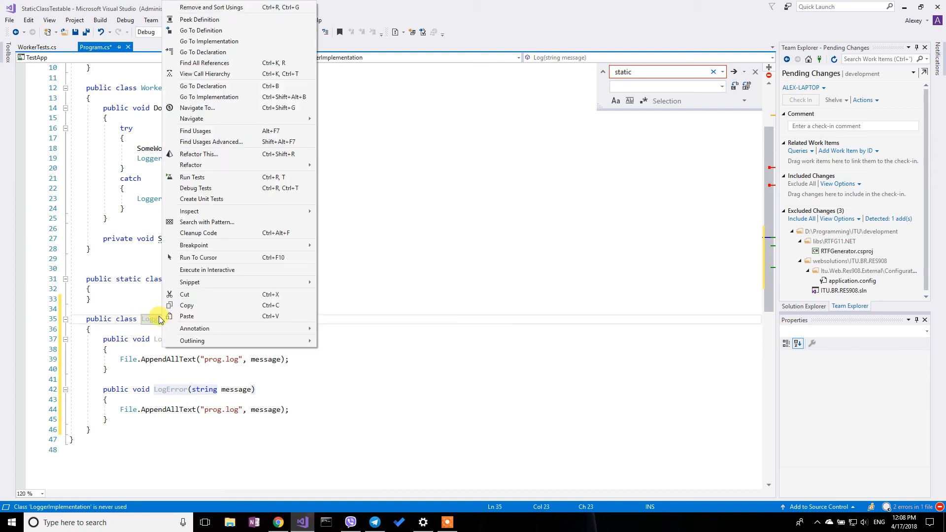
{"action": "mouse_move", "coordinate": [230, 193]}
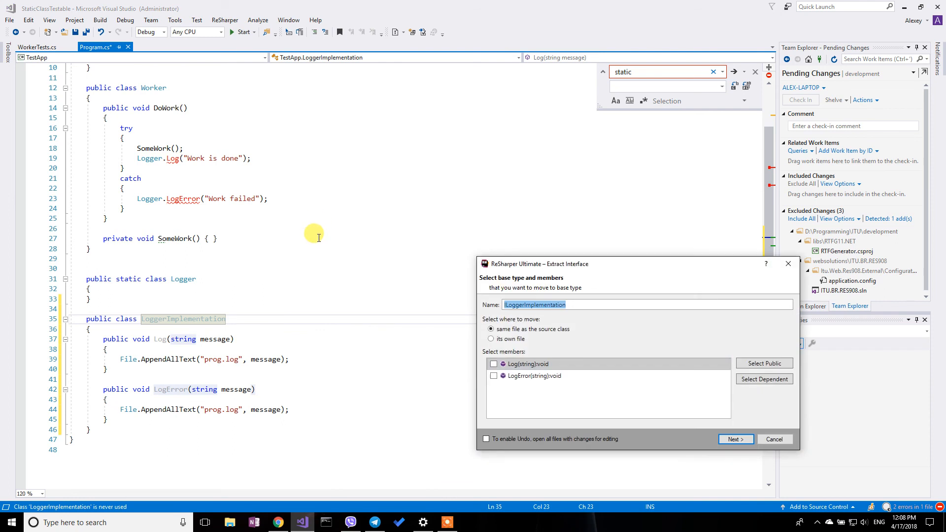
{"action": "type", "text": "ILI"}
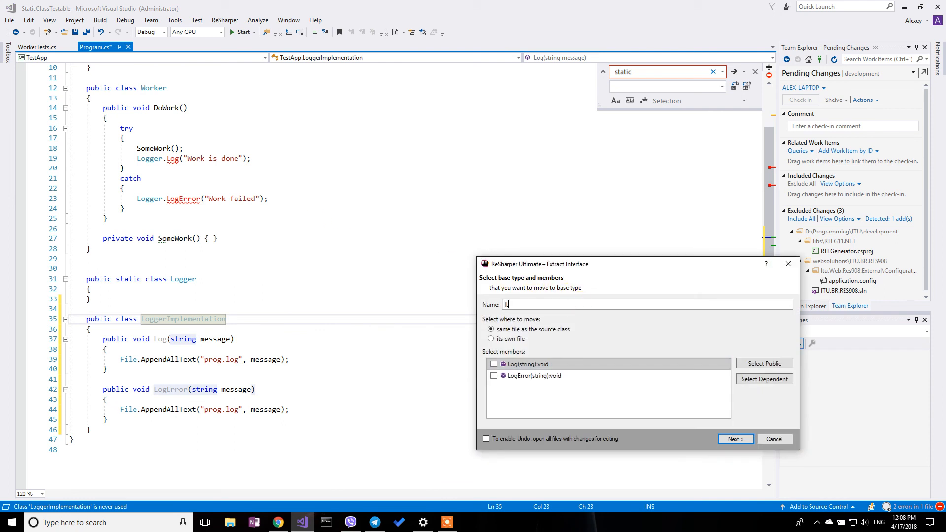
{"action": "type", "text": "Logger"}
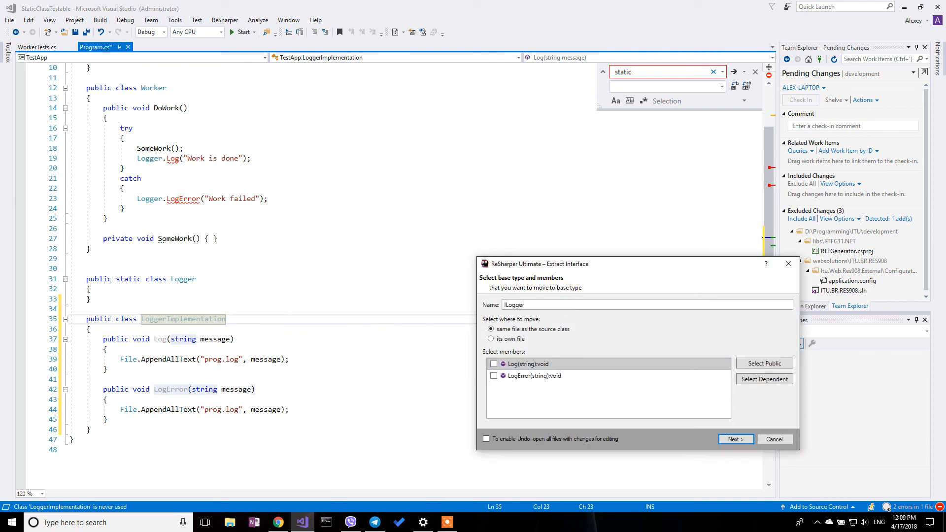
{"action": "left_click", "coordinate": [764, 363]}
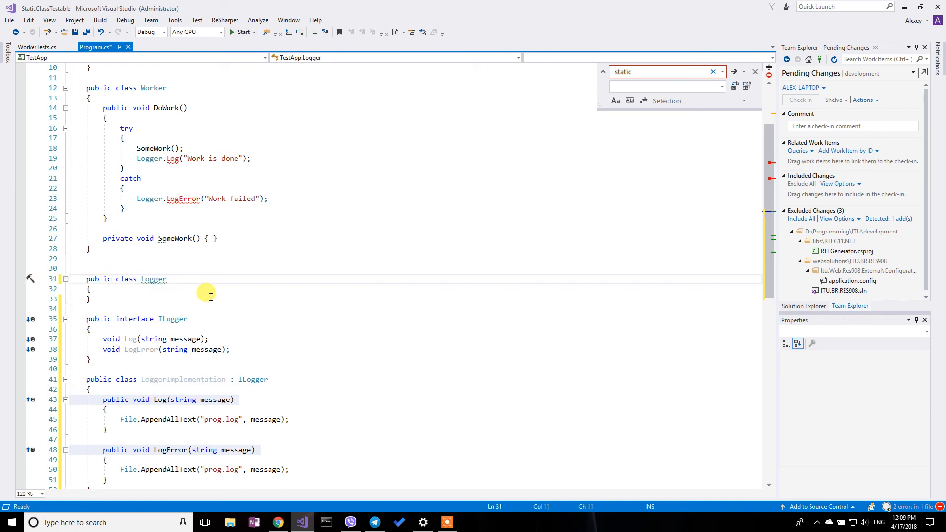
Step: Declare Logger as ': ILogger' and add a 'private ILogger _instance;' field
{"action": "left_click", "coordinate": [153, 279]}
{"action": "type", "text": " :"}
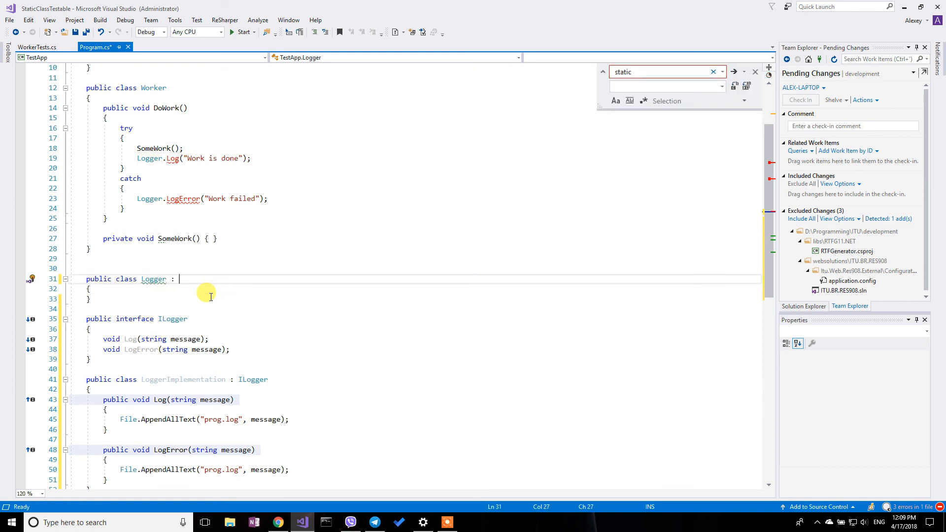
{"action": "type", "text": "ILogger"}
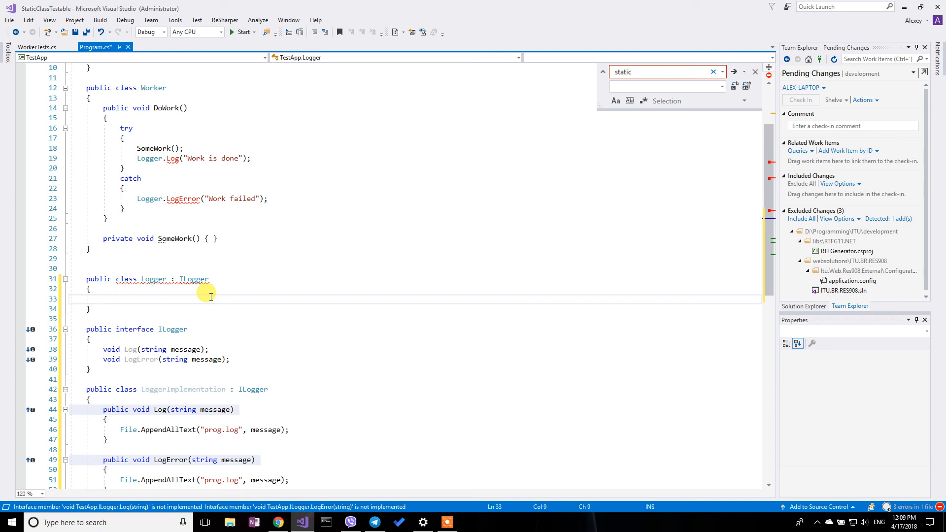
{"action": "type", "text": "private"}
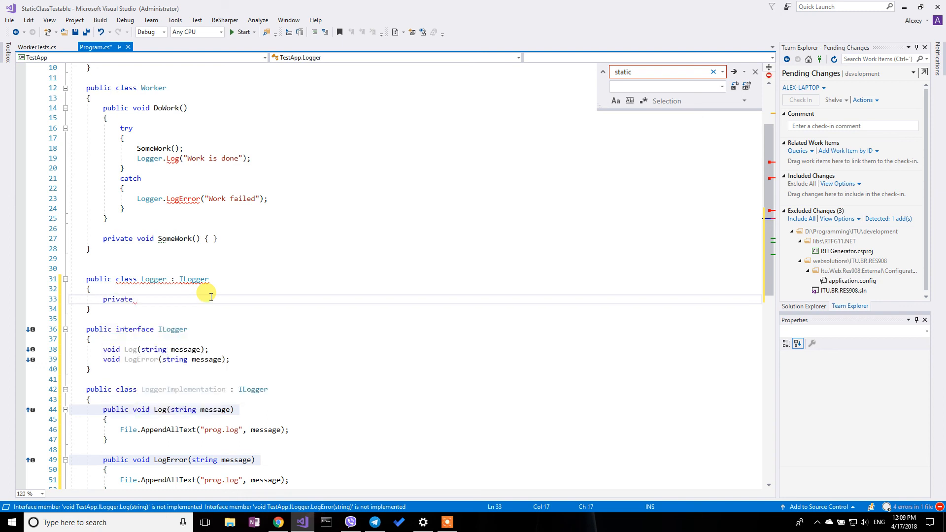
{"action": "type", "text": "ILogger _"}
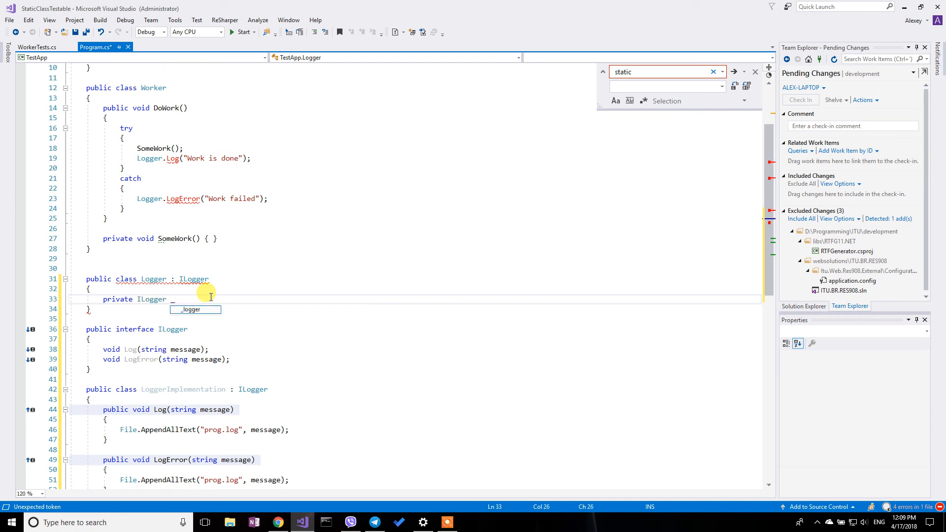
{"action": "type", "text": "instanc"}
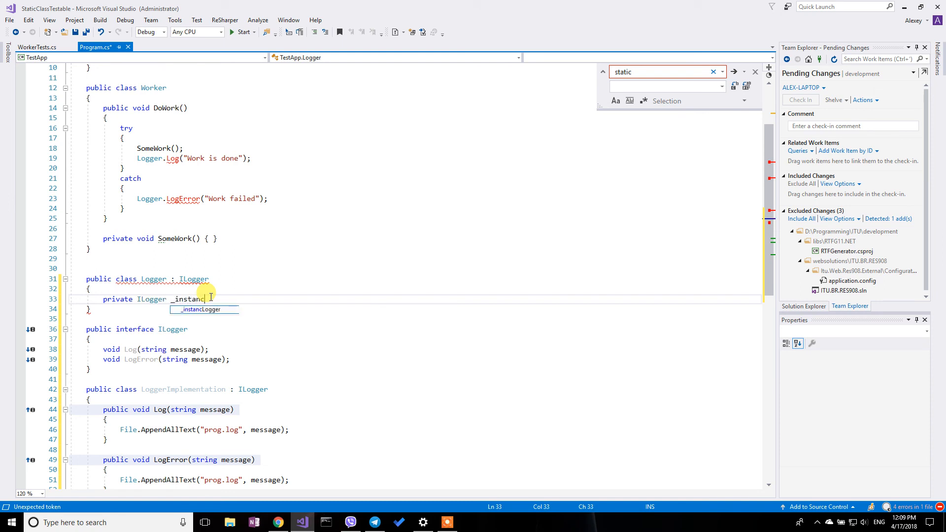
{"action": "type", "text": "e"}
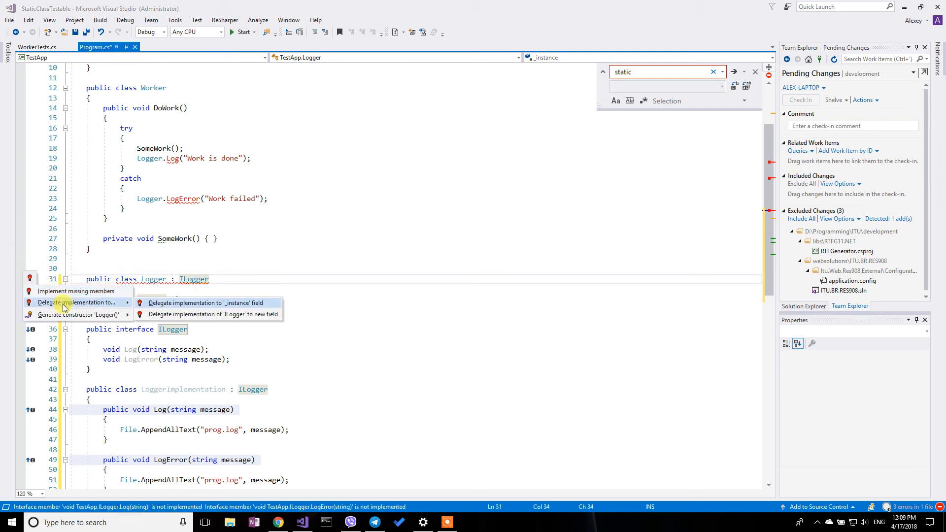
{"action": "mouse_move", "coordinate": [205, 302]}
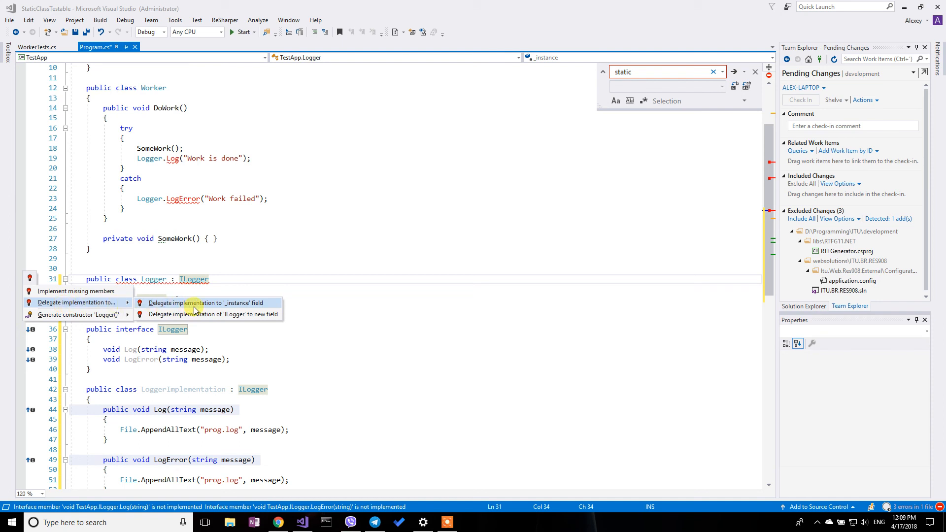
Step: Delegate Logger's Log and LogError implementations to the _instance field
{"action": "left_click", "coordinate": [207, 302]}
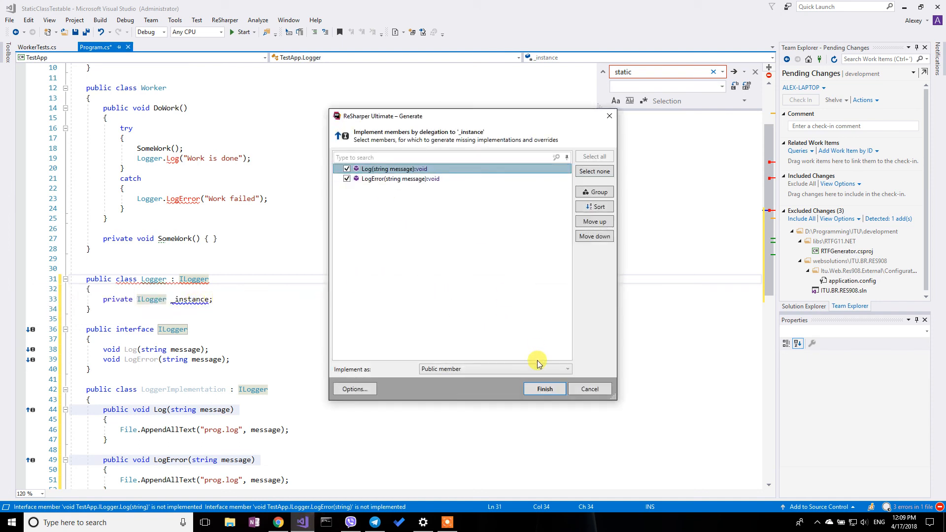
{"action": "left_click", "coordinate": [543, 389]}
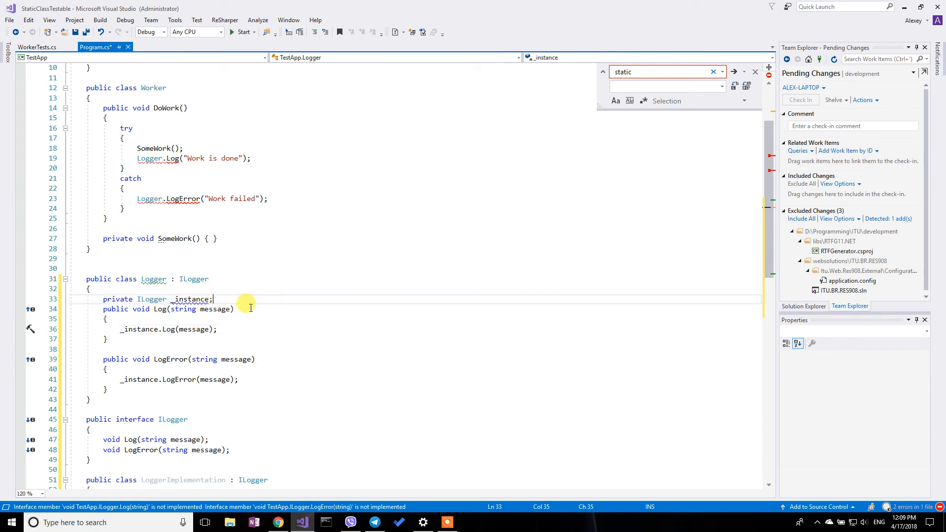
{"action": "key", "text": "Enter"}
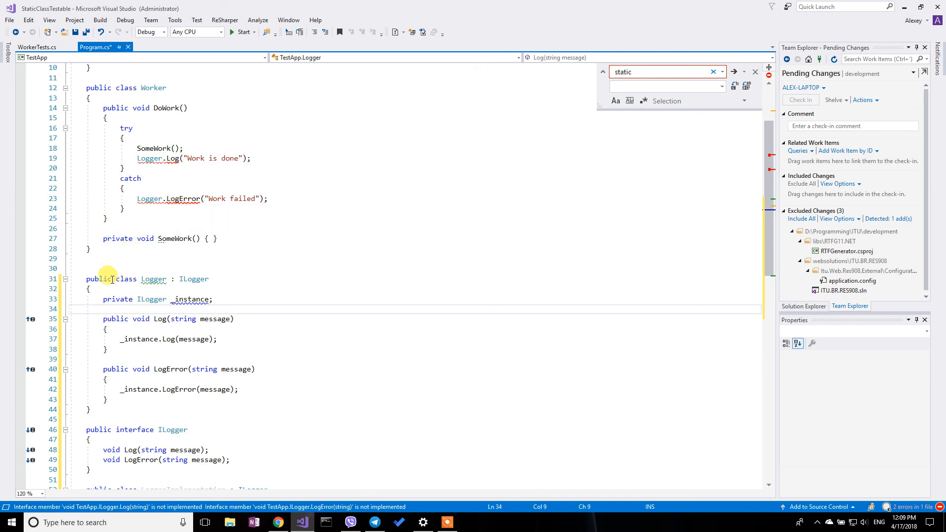
Step: Mark the Logger class, _instance field and both methods static, then save
{"action": "type", "text": "stat"}
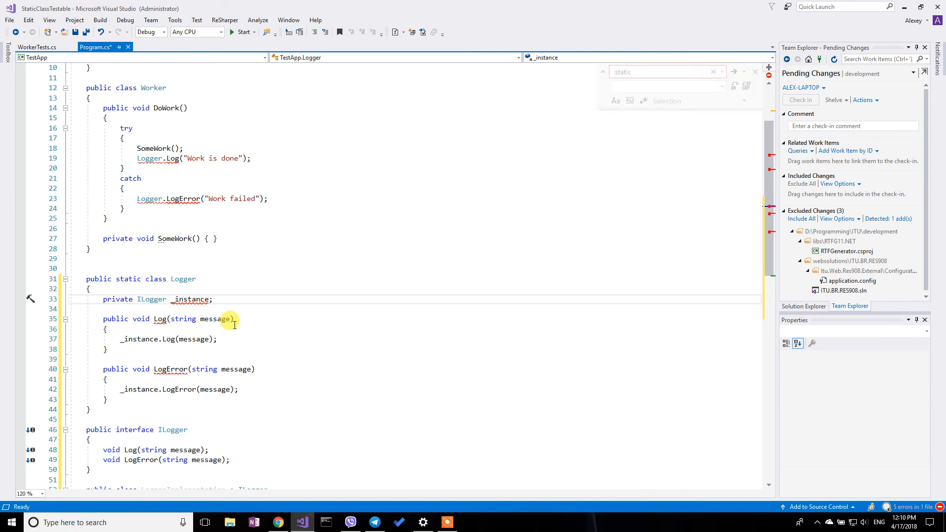
{"action": "type", "text": "static"}
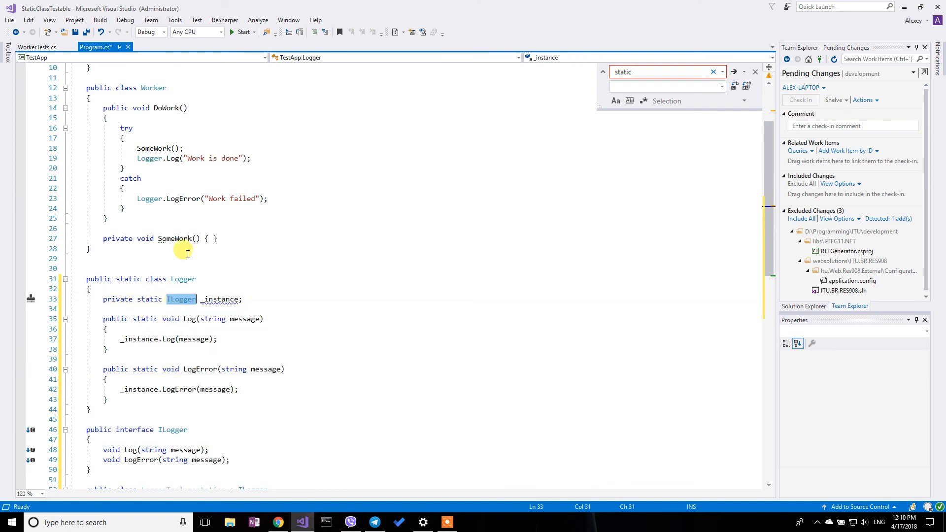
{"action": "key", "text": "ctrl+s"}
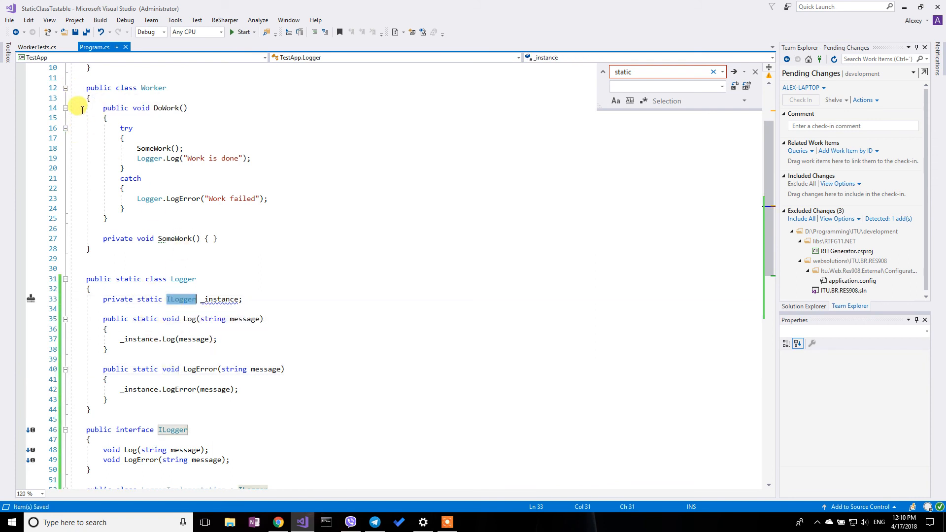
{"action": "double_click", "coordinate": [219, 299]}
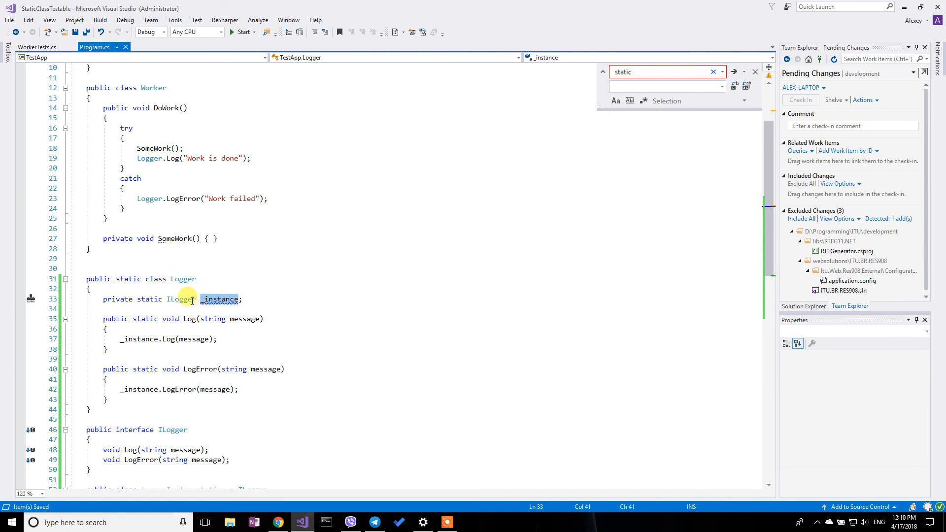
{"action": "scroll", "scroll_direction": "down", "scroll_amount": 3}
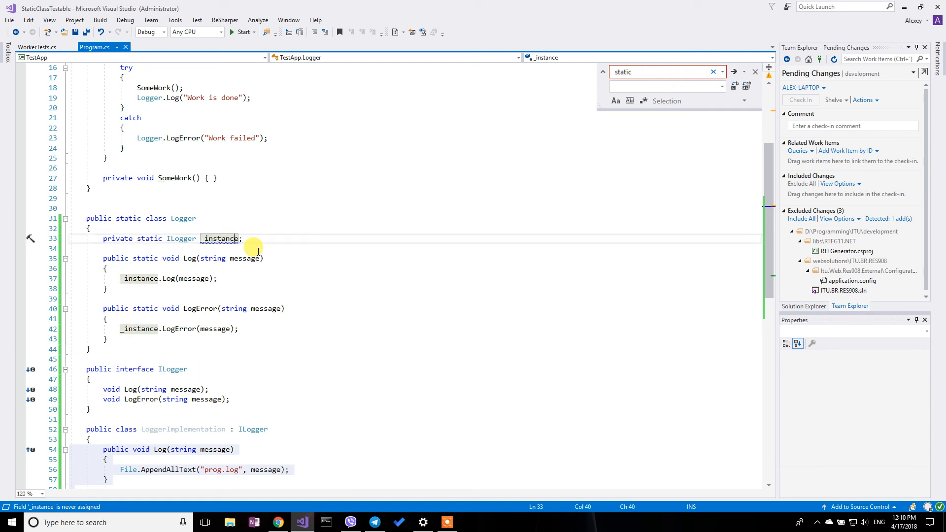
Step: Encapsulate _instance into a static Instance property, updating existing field usages
{"action": "left_click", "coordinate": [29, 238]}
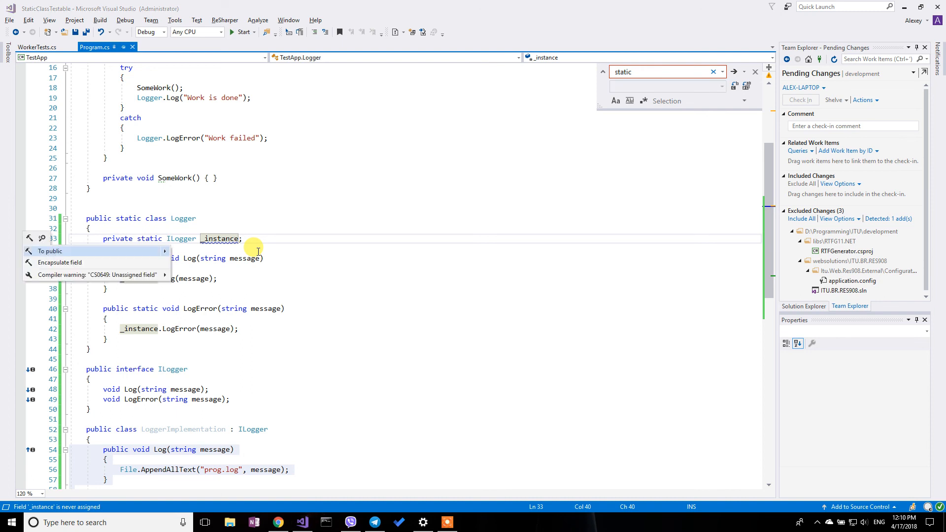
{"action": "left_click", "coordinate": [60, 262]}
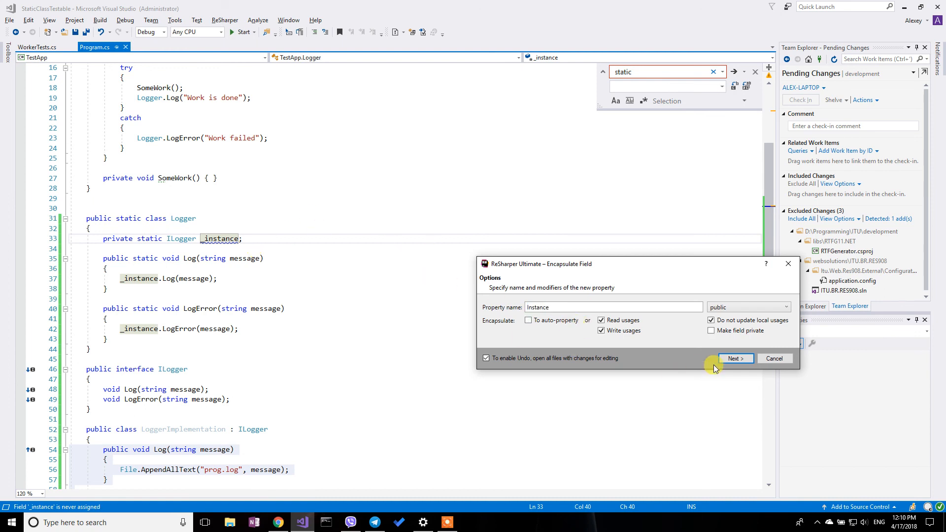
{"action": "left_click", "coordinate": [734, 358]}
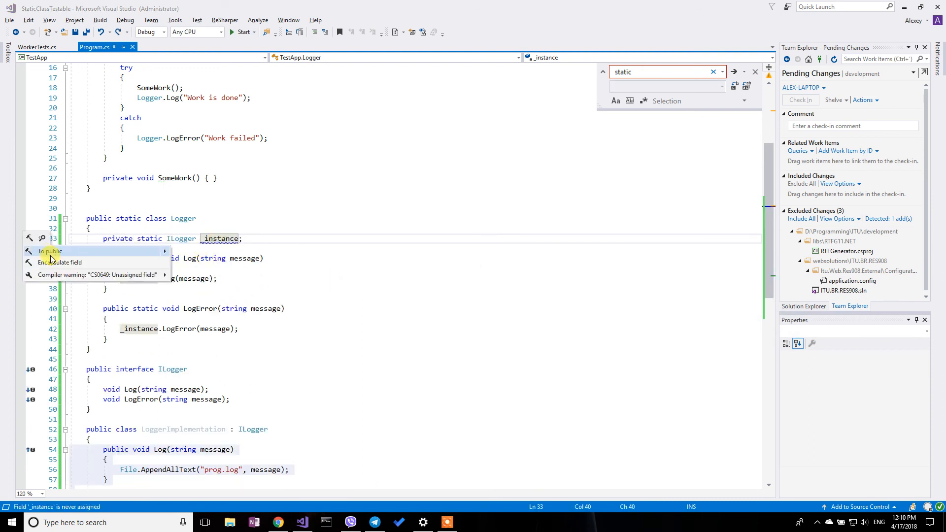
{"action": "left_click", "coordinate": [61, 261]}
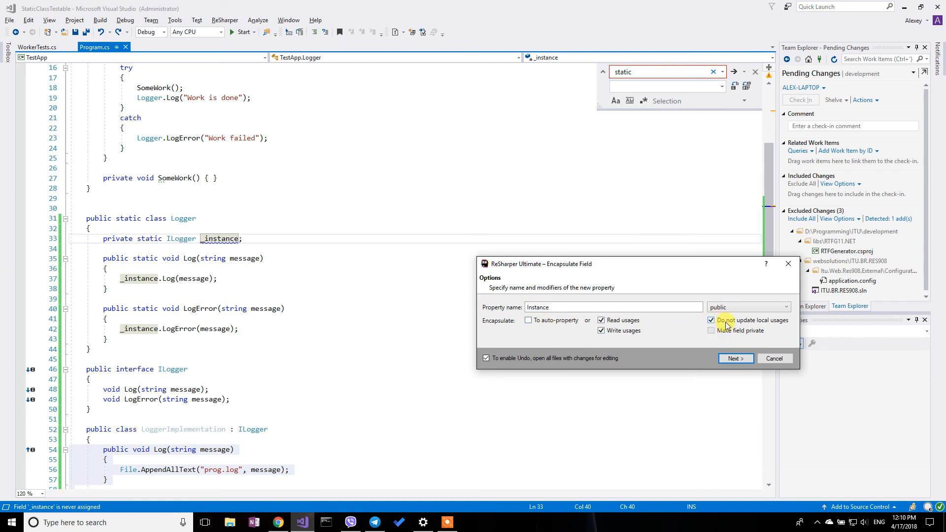
{"action": "left_click", "coordinate": [736, 358]}
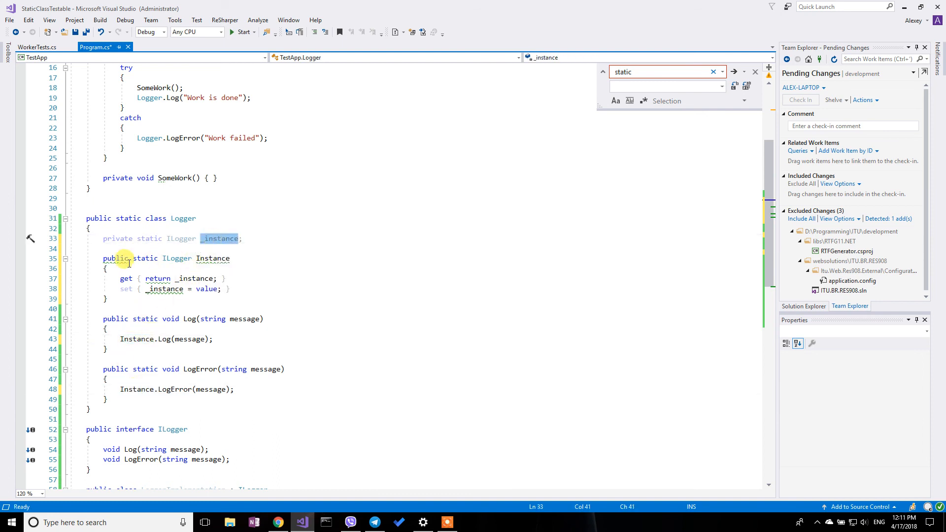
{"action": "left_click", "coordinate": [242, 298]}
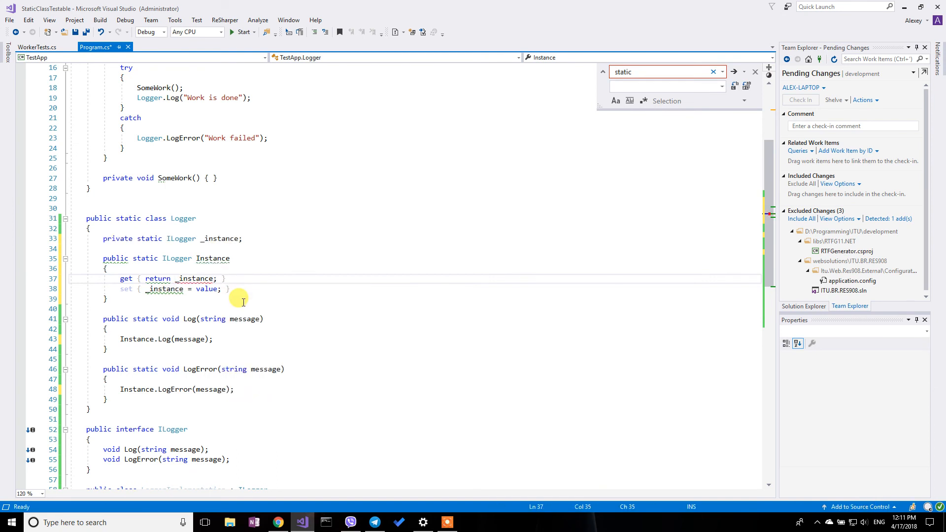
Step: Make the Instance getter return _instance ?? (_instance = new LoggerImplementation())
{"action": "type", "text": "??"}
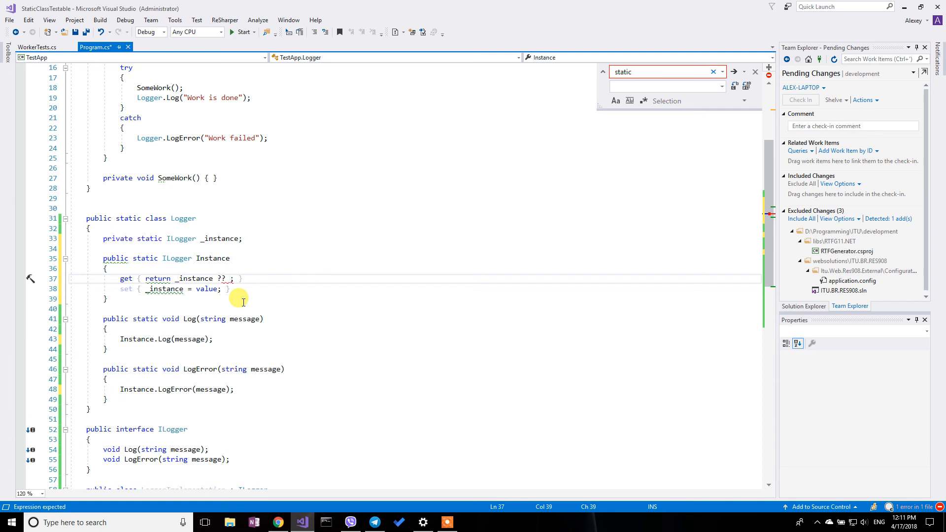
{"action": "type", "text": "("}
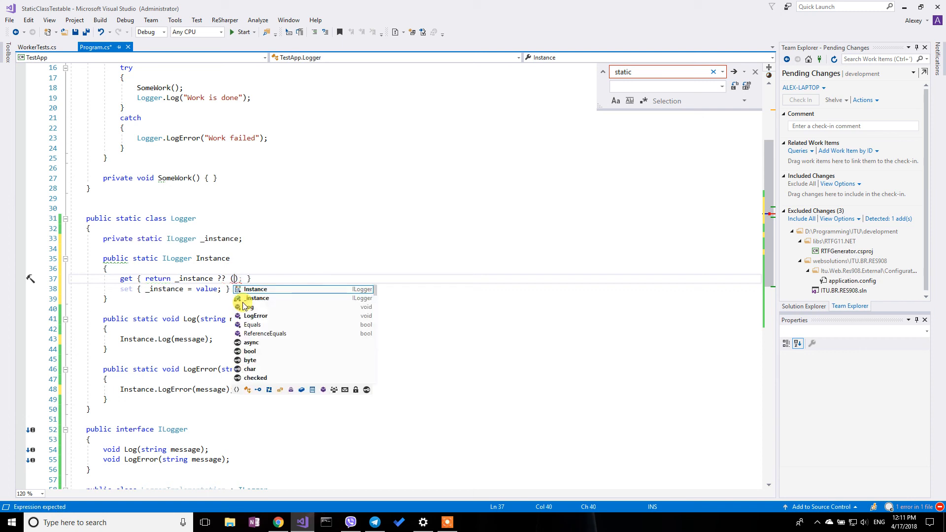
{"action": "type", "text": "_instance"}
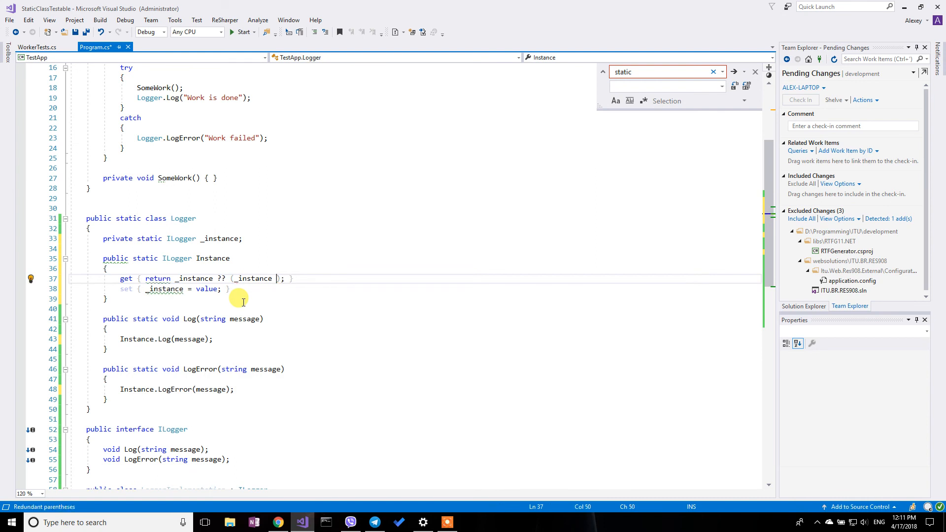
{"action": "type", "text": "="}
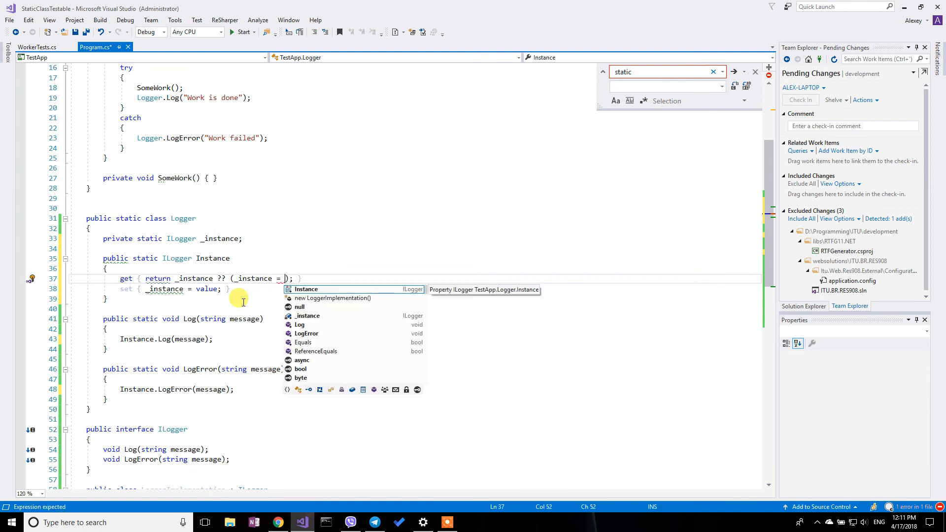
{"action": "type", "text": "new LoggerImplementation("}
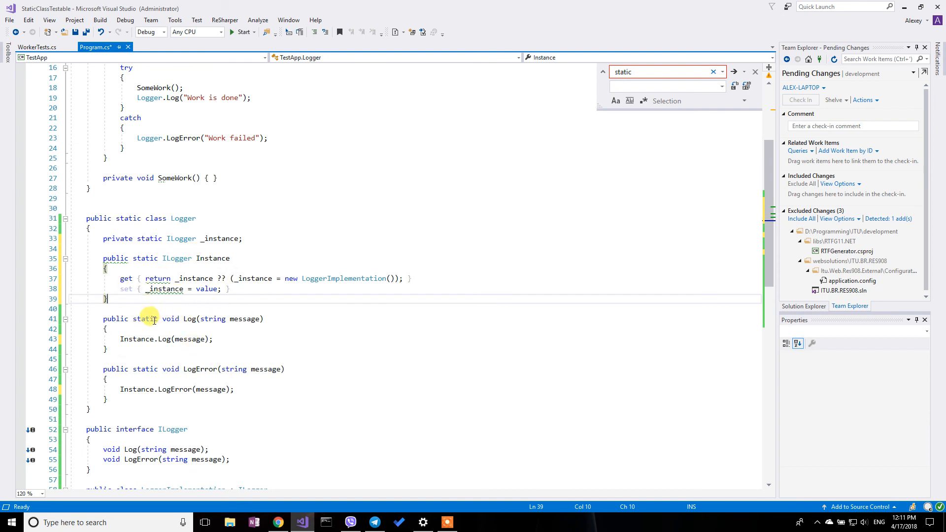
{"action": "double_click", "coordinate": [252, 278]}
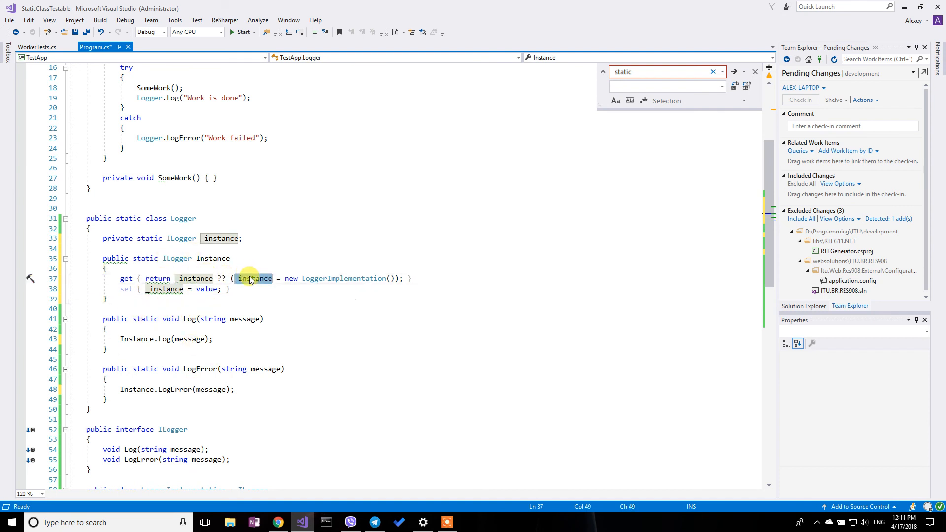
Step: Review LogError and ILogger usages in Program.cs and save the file
{"action": "scroll", "scroll_direction": "down", "scroll_amount": 3}
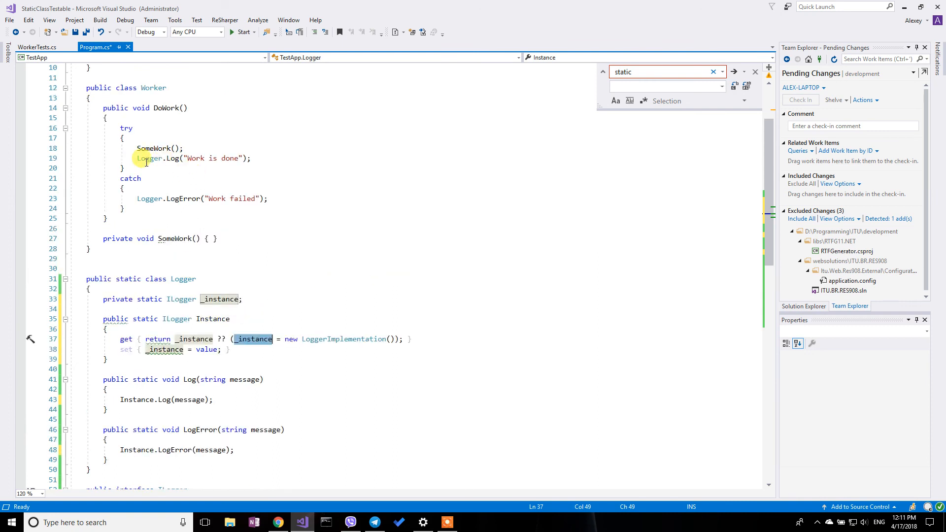
{"action": "mouse_move", "coordinate": [176, 198]}
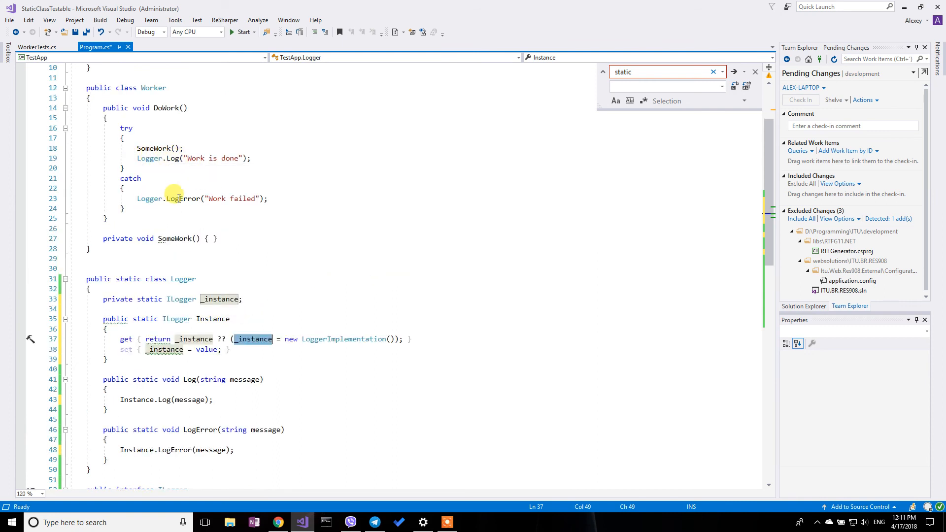
{"action": "left_click", "coordinate": [183, 199]}
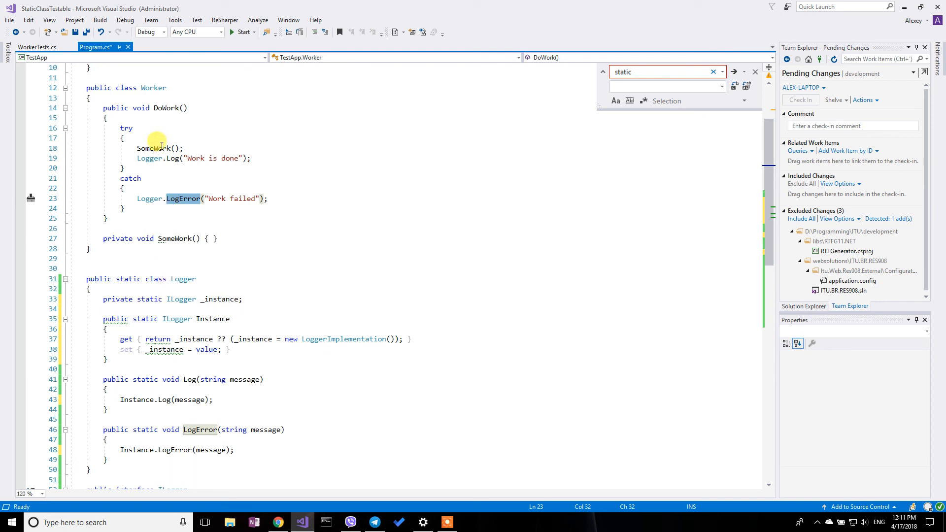
{"action": "mouse_move", "coordinate": [141, 350]}
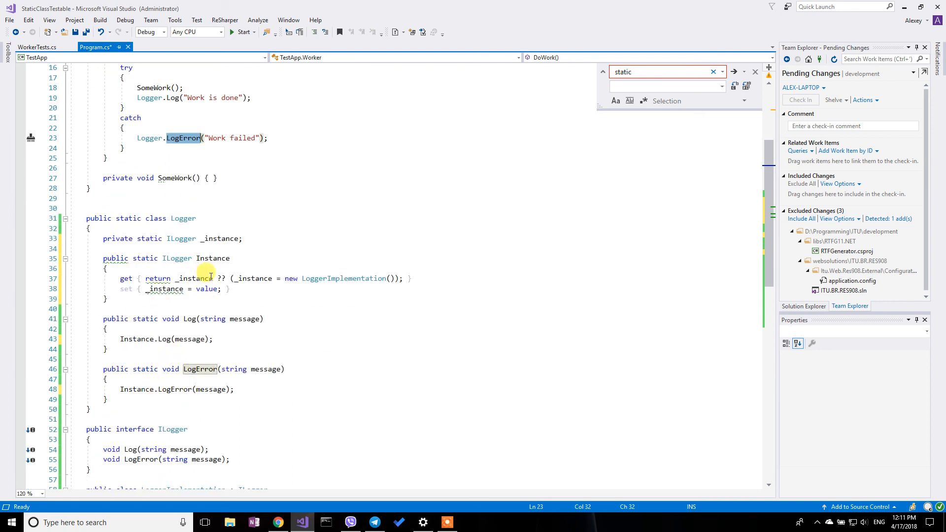
{"action": "scroll", "scroll_direction": "down", "scroll_amount": 3}
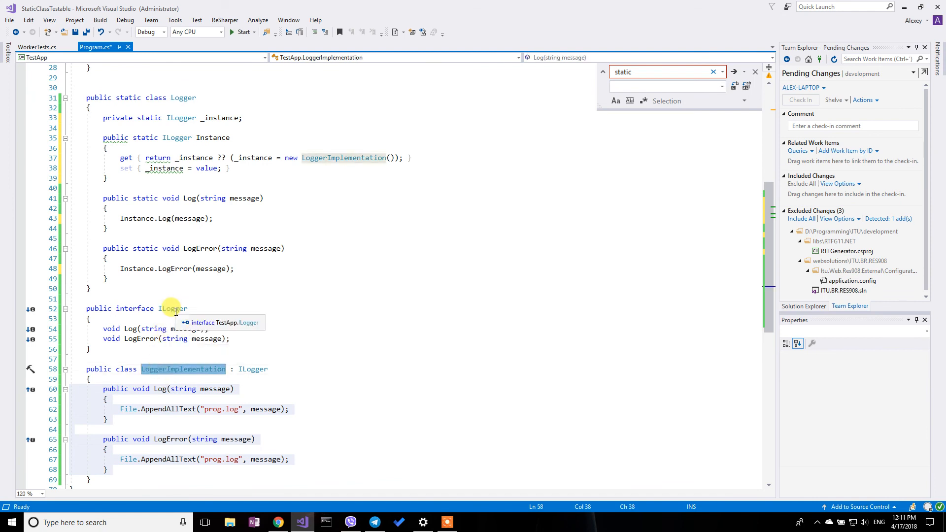
{"action": "left_click", "coordinate": [172, 309]}
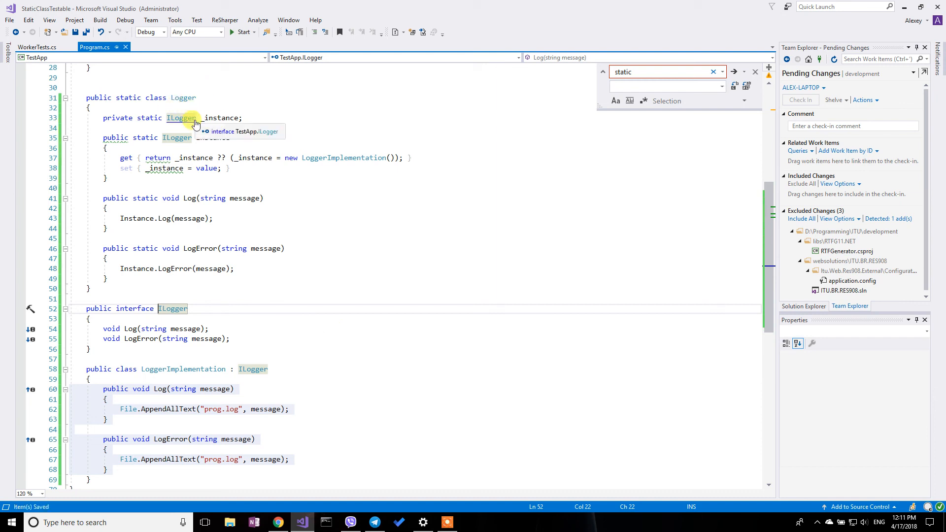
{"action": "mouse_move", "coordinate": [33, 47]}
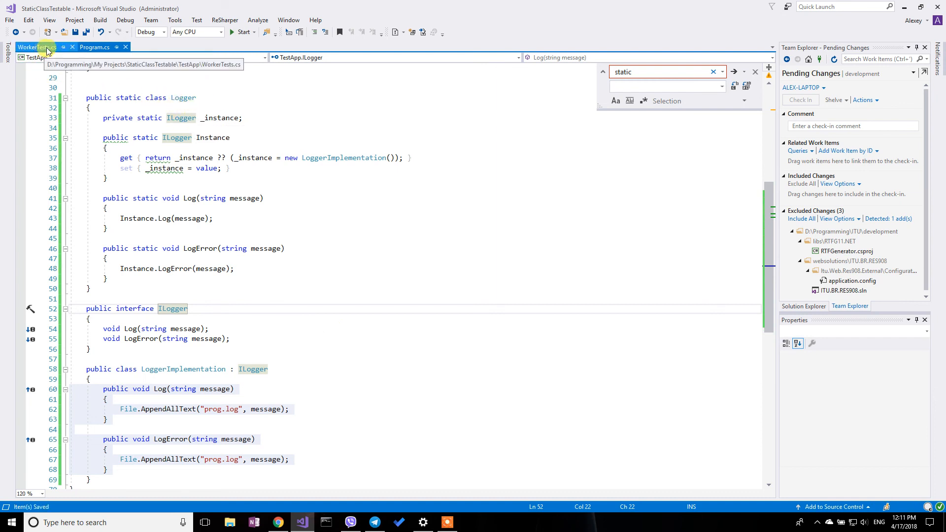
Step: In WorkerTests.cs, begin Should_Do_Work with 'Logger.Instance = Substitute', still unresolved
{"action": "left_click", "coordinate": [36, 48]}
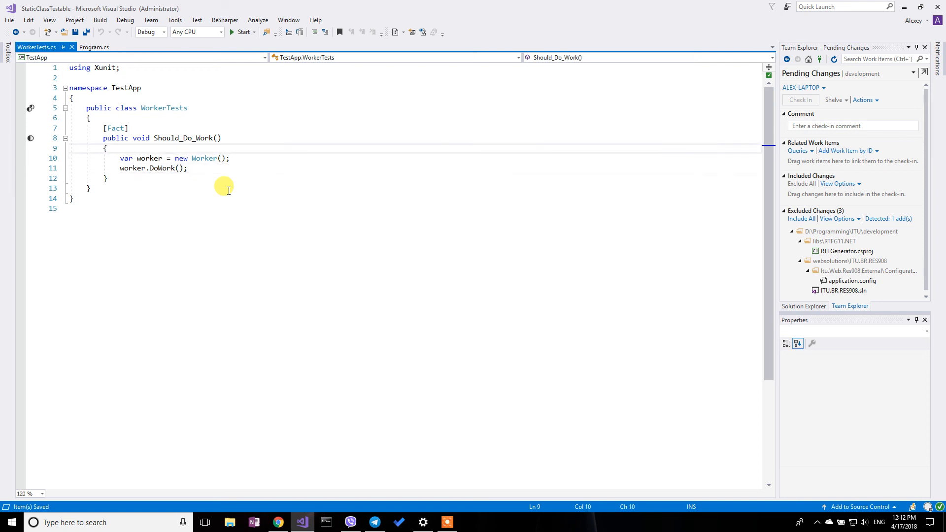
{"action": "type", "text": "Logger.Instance"}
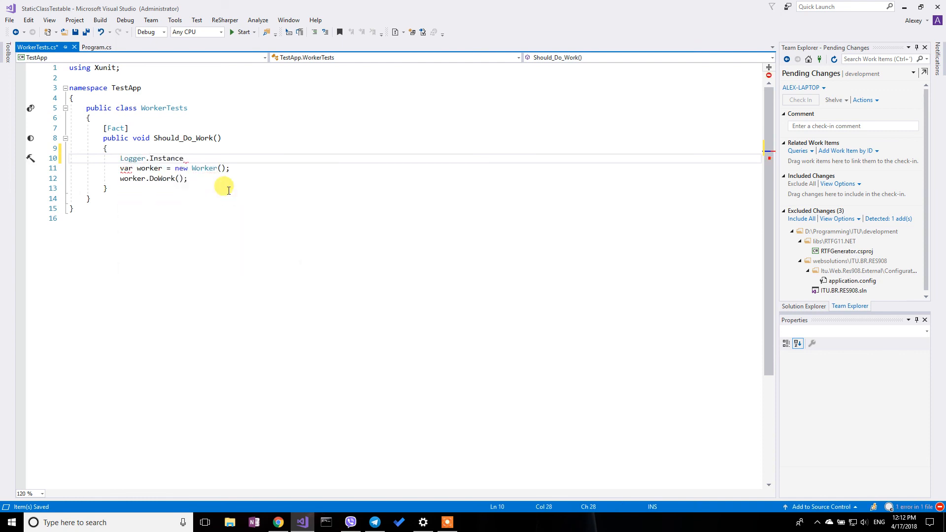
{"action": "type", "text": "= Sub"}
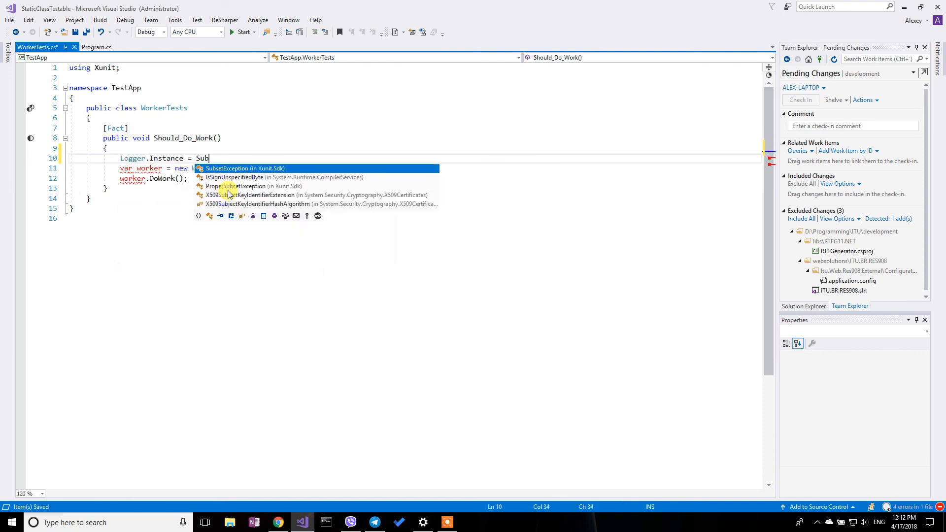
{"action": "type", "text": "stit"}
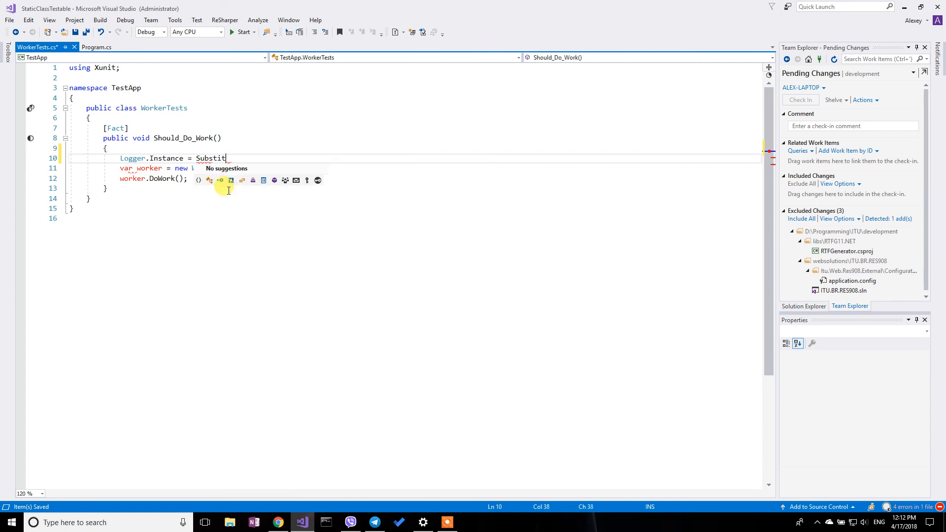
{"action": "type", "text": "ute"}
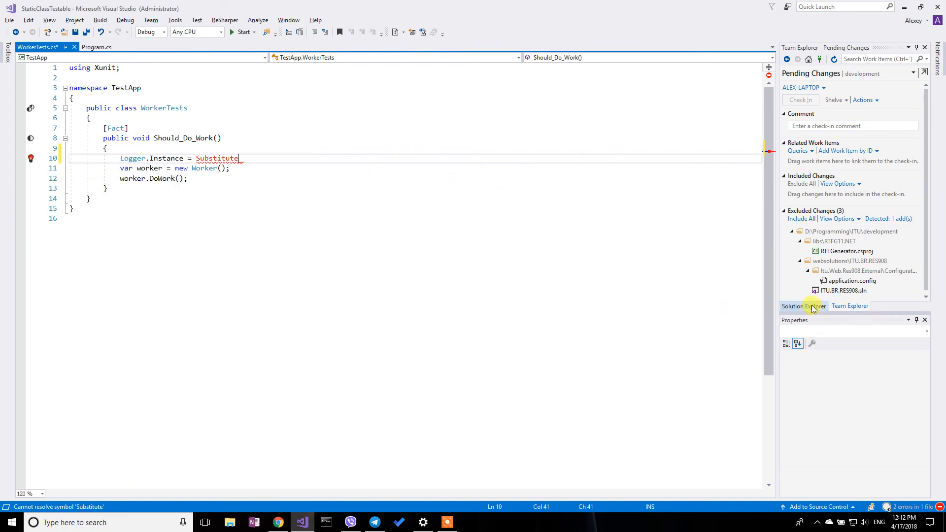
Step: Install NSubstitute 3.1.0 into TestApp via NuGet, approving the changes and licence
{"action": "left_click", "coordinate": [803, 306]}
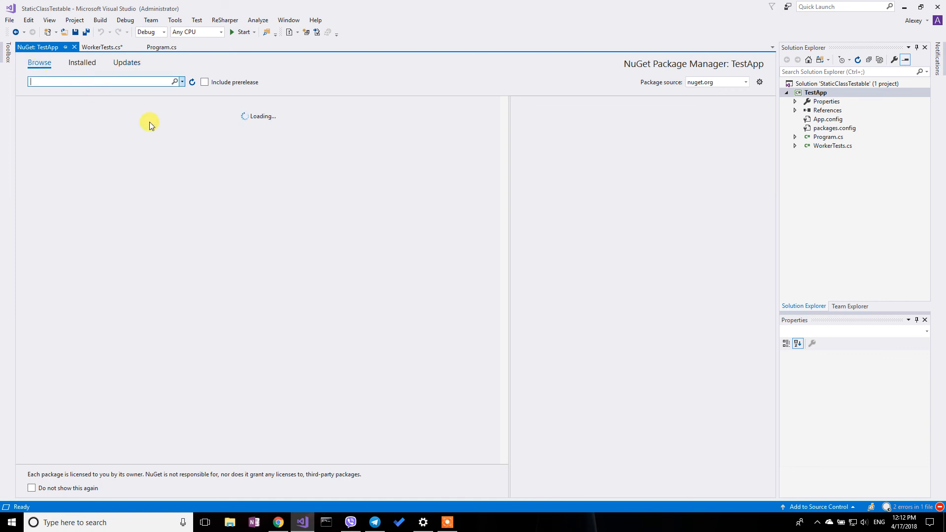
{"action": "type", "text": "NSubstitute"}
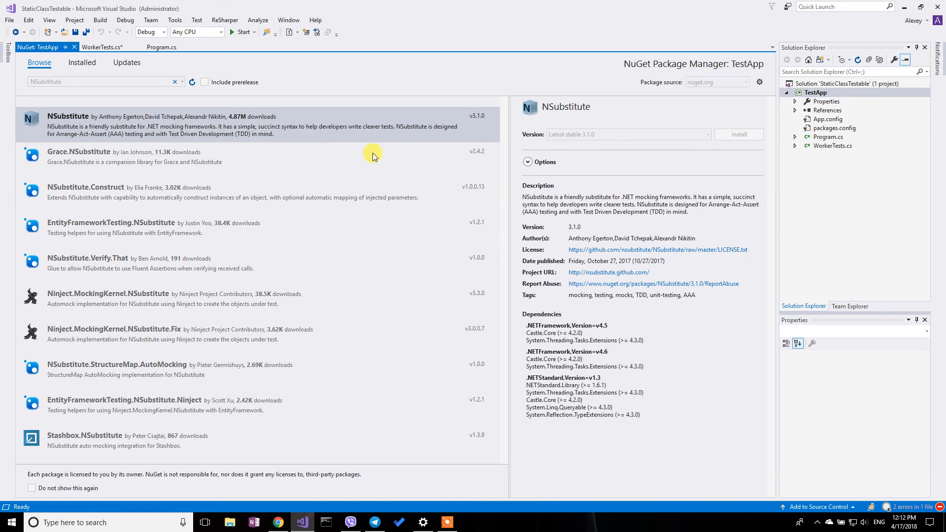
{"action": "left_click", "coordinate": [738, 135]}
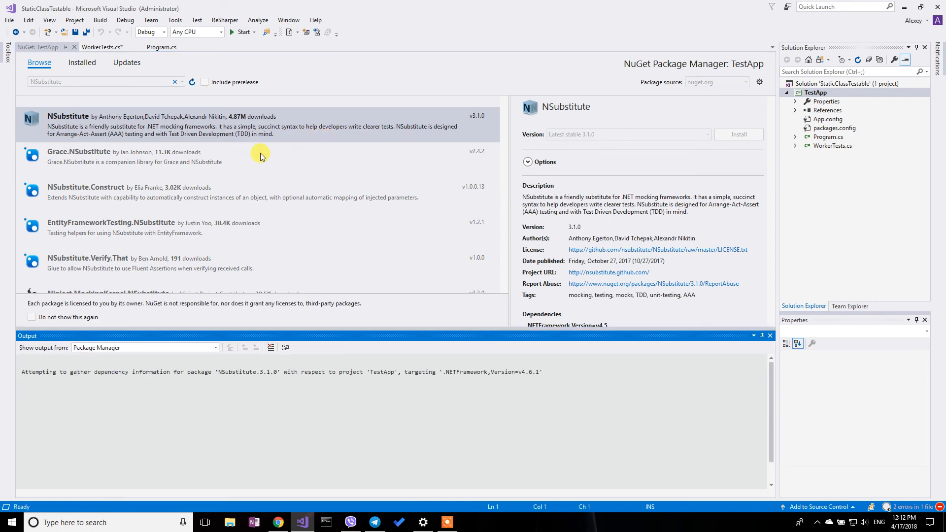
{"action": "mouse_move", "coordinate": [92, 82]}
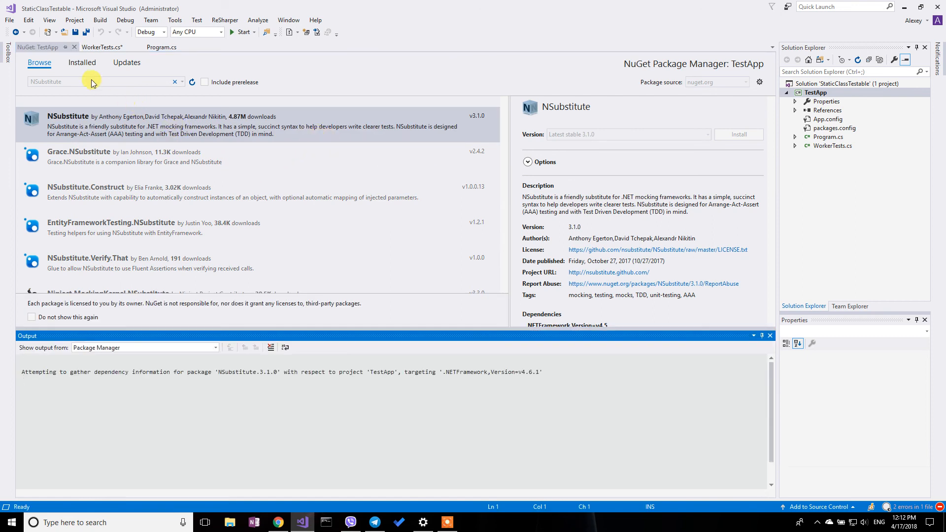
{"action": "left_click", "coordinate": [738, 134]}
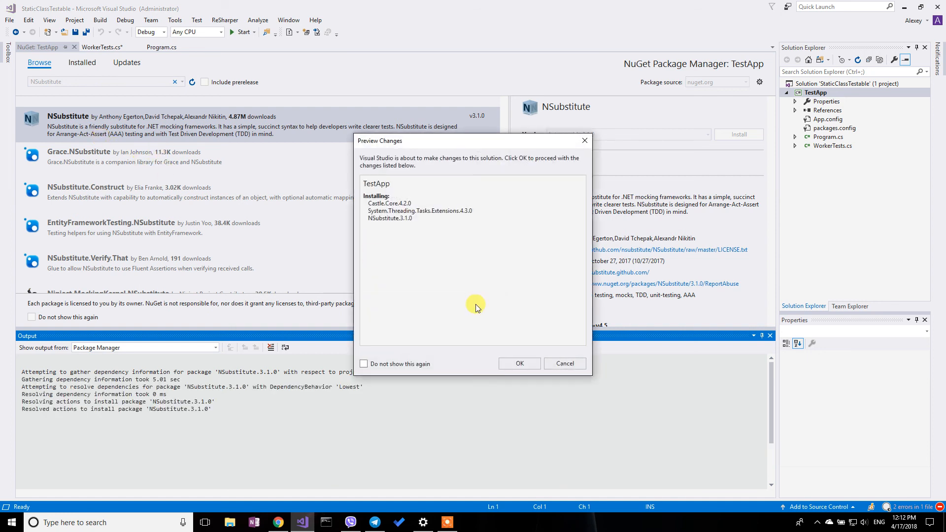
{"action": "left_click", "coordinate": [518, 363]}
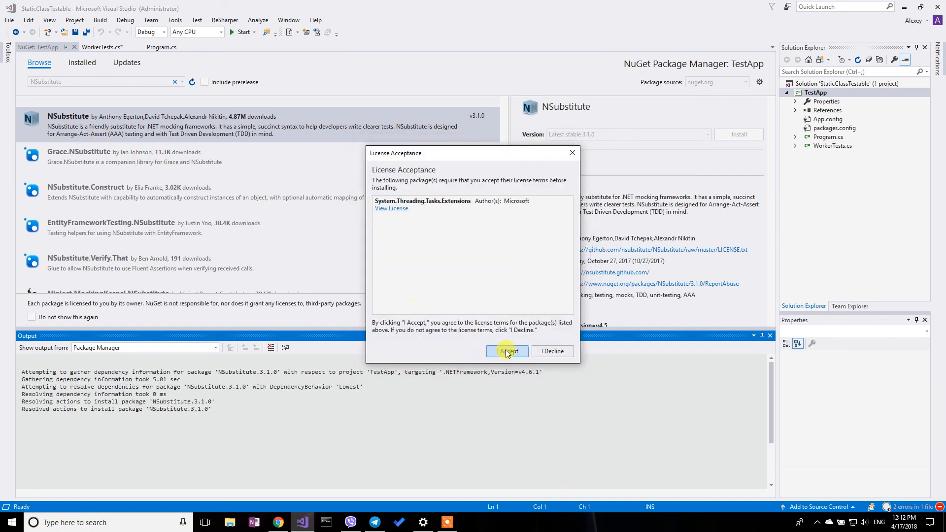
{"action": "left_click", "coordinate": [507, 352]}
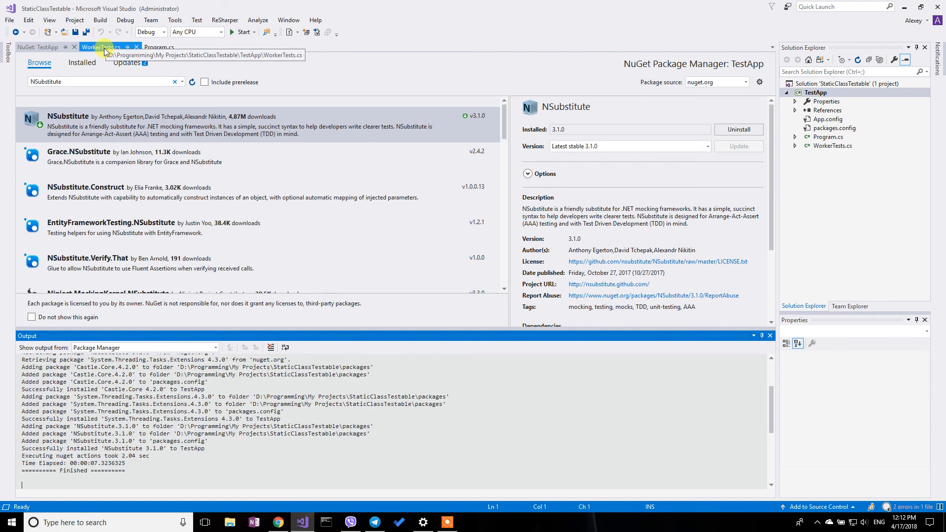
Step: Complete the test line as Logger.Instance = Substitute.For<ILogger>(); in WorkerTests.cs
{"action": "left_click", "coordinate": [101, 48]}
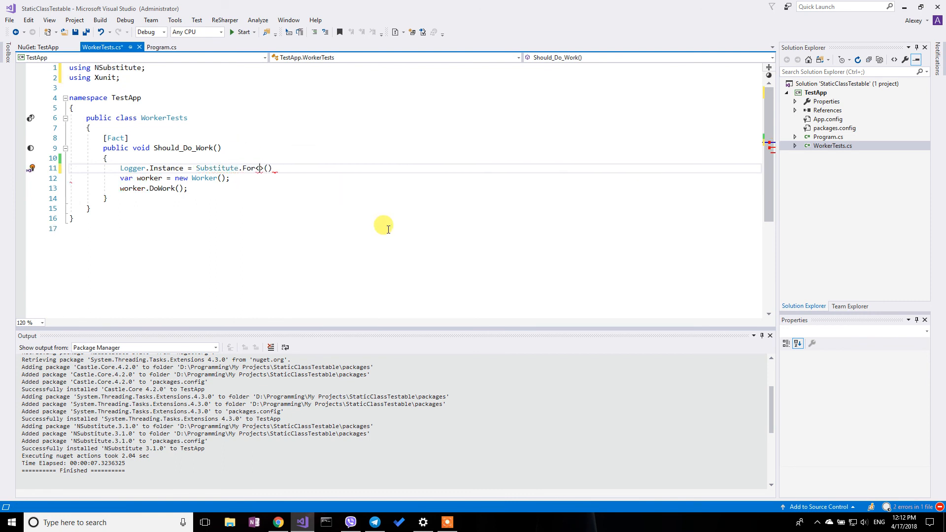
{"action": "type", "text": "ILogger"}
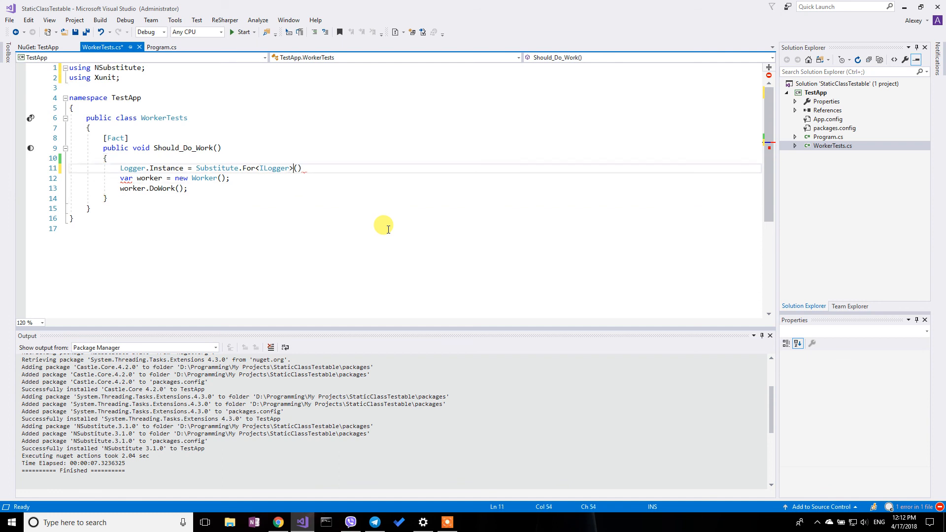
{"action": "type", "text": ";"}
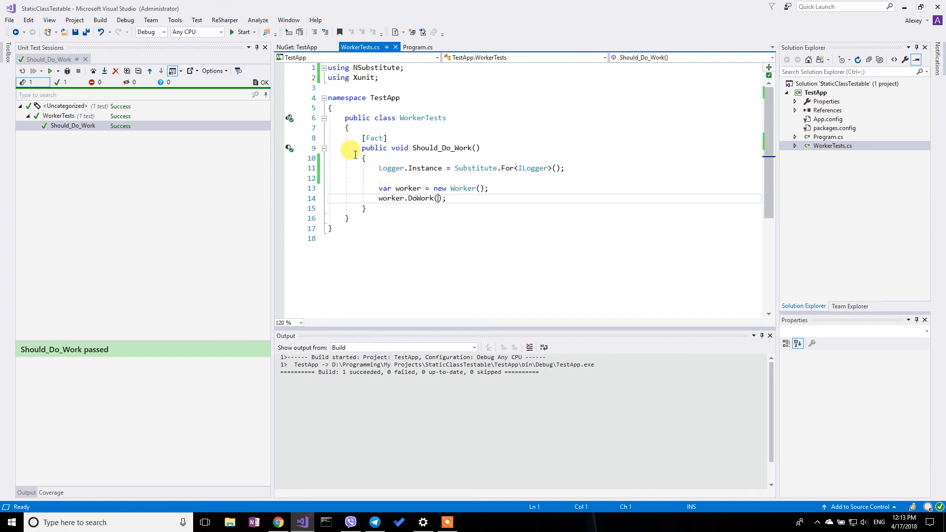
{"action": "mouse_move", "coordinate": [290, 182]}
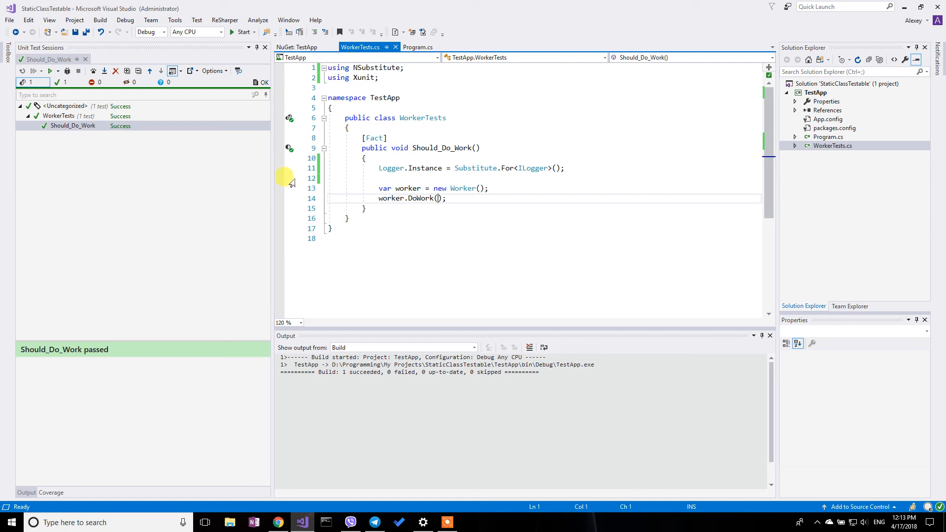
{"action": "mouse_move", "coordinate": [294, 177]}
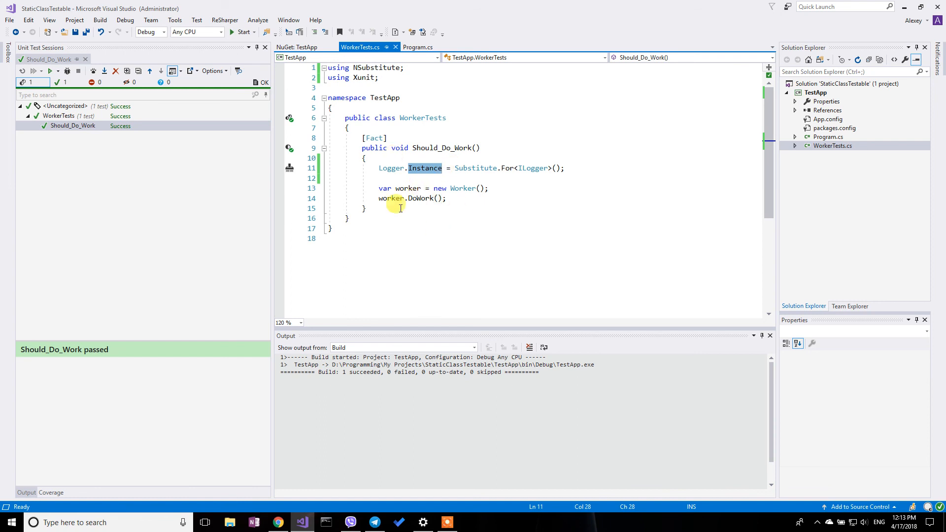
{"action": "mouse_move", "coordinate": [401, 187]}
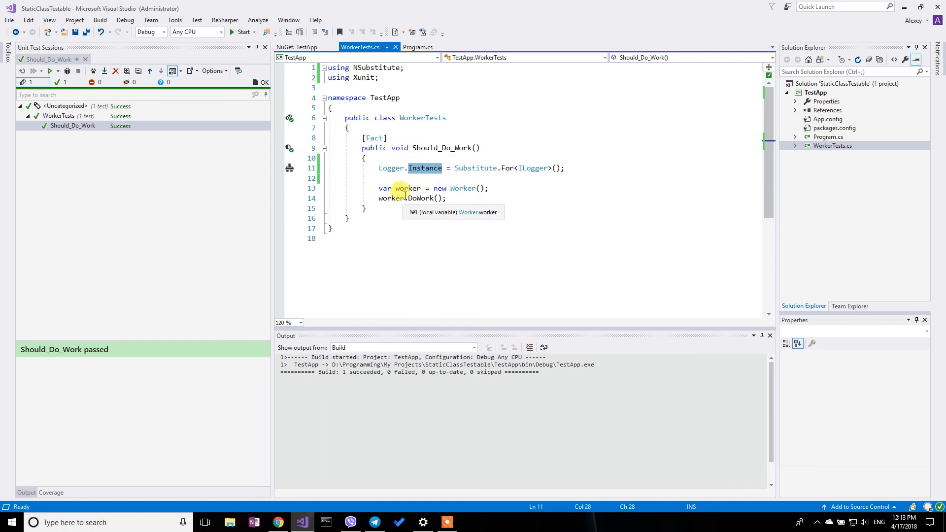
{"action": "mouse_move", "coordinate": [405, 197]}
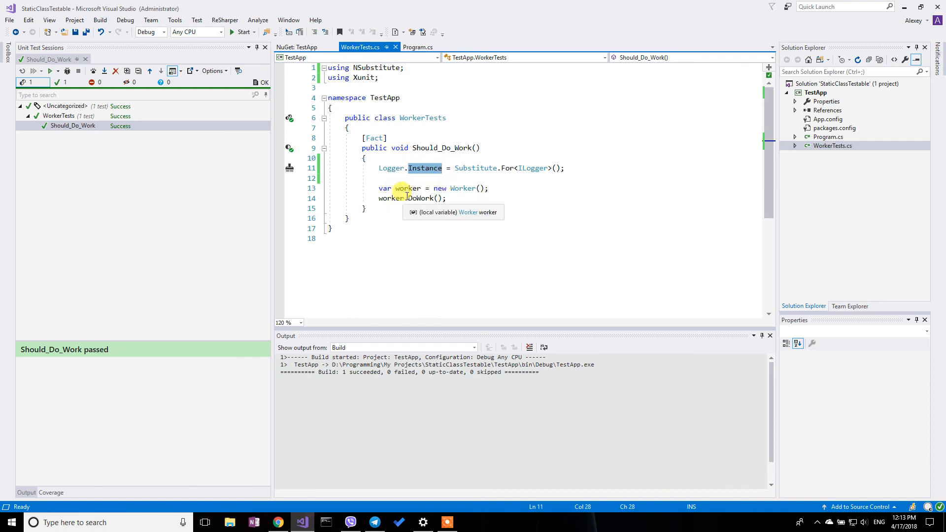
{"action": "mouse_move", "coordinate": [446, 148]}
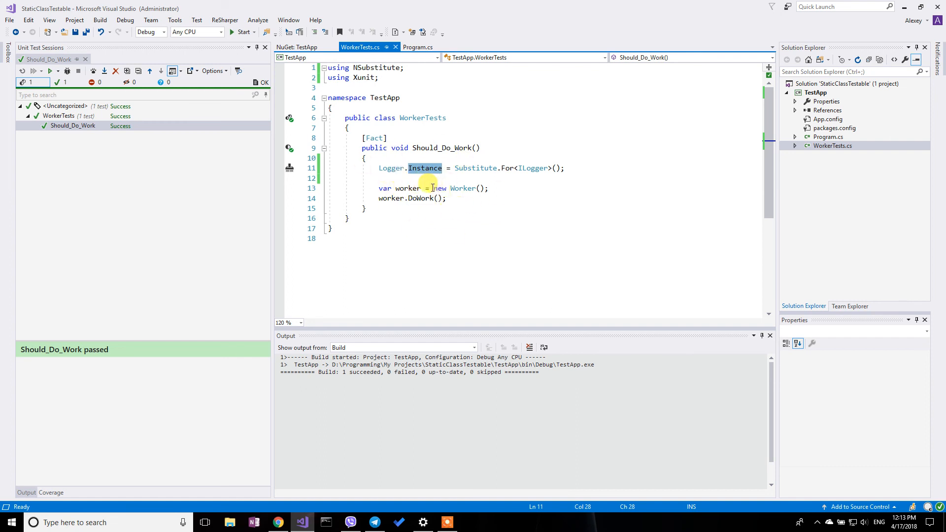
Step: Inspect the DoWork call in the passing Should_Do_Work test
{"action": "left_click", "coordinate": [422, 198]}
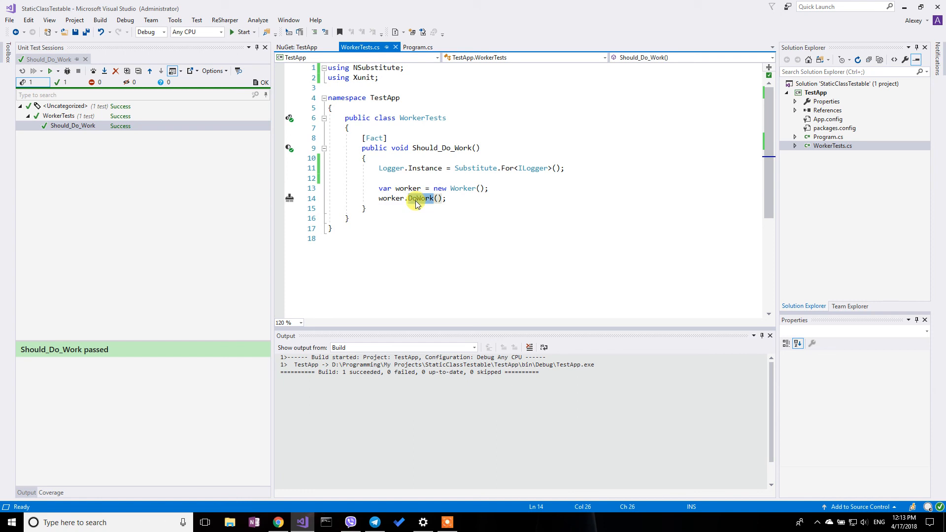
{"action": "mouse_move", "coordinate": [414, 188]}
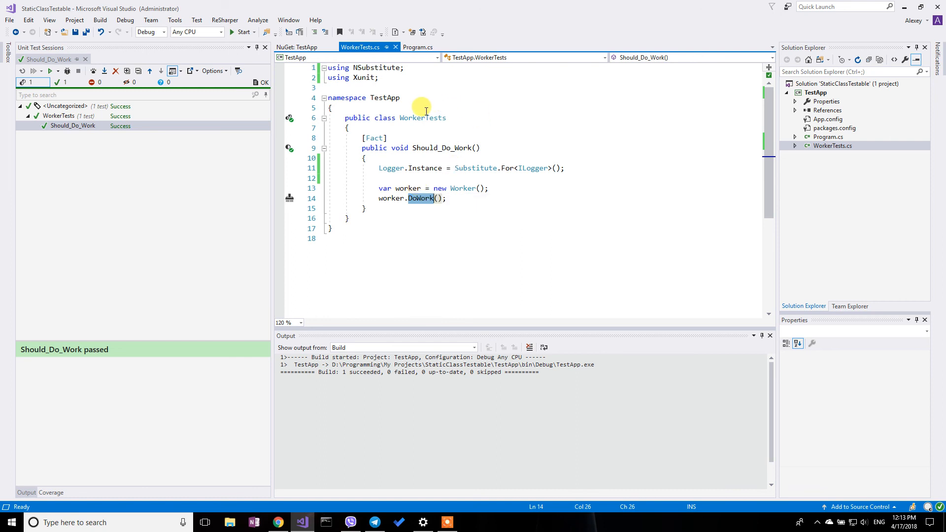
{"action": "mouse_move", "coordinate": [385, 141]}
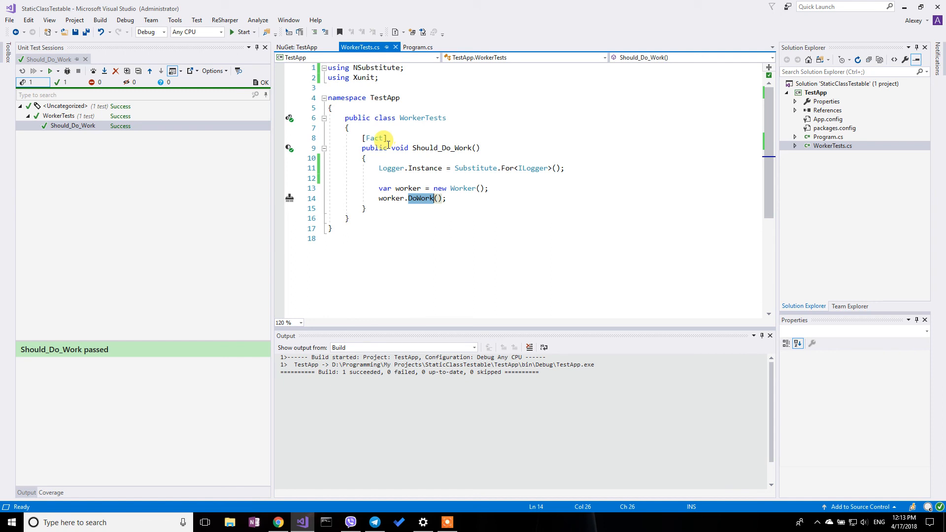
{"action": "mouse_move", "coordinate": [454, 194]}
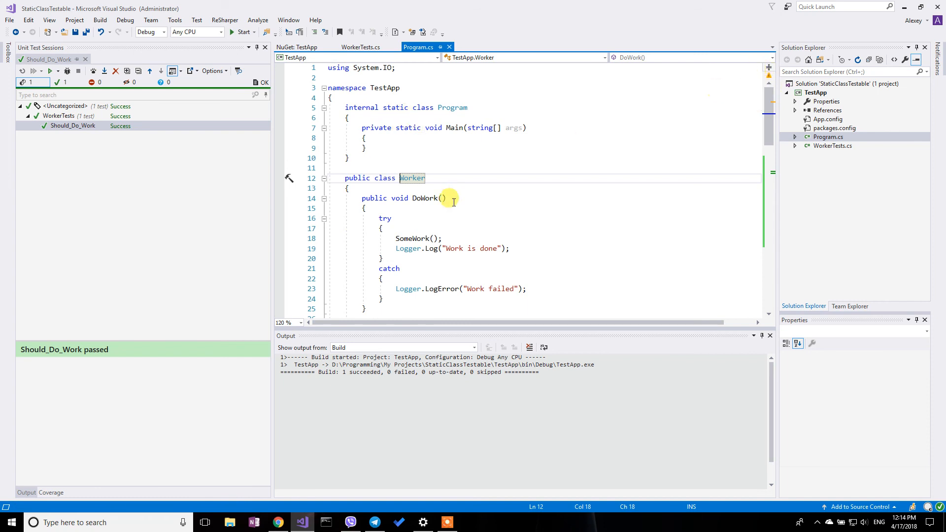
Step: Add a Worker(ILogger logger) constructor storing the logger in a readonly _logger field
{"action": "scroll", "scroll_direction": "down", "scroll_amount": 3}
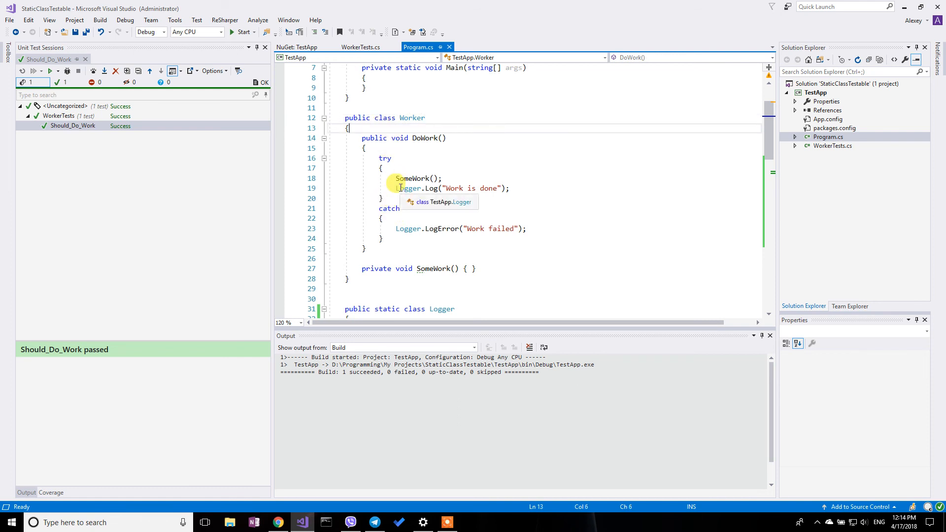
{"action": "type", "text": "public"}
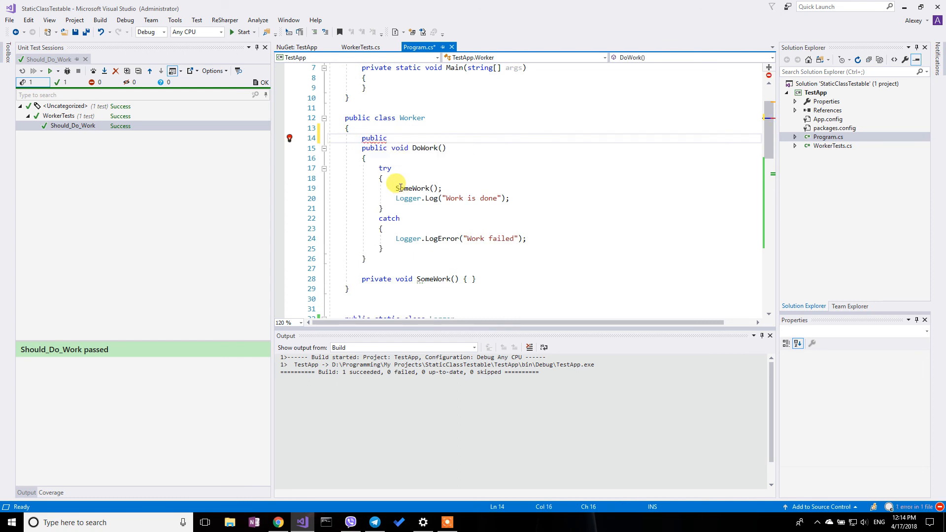
{"action": "left_click", "coordinate": [391, 138]}
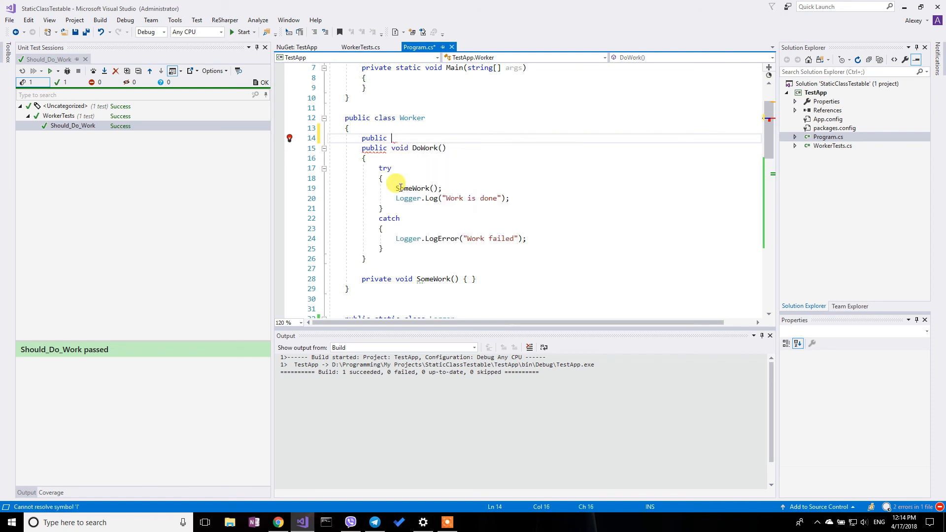
{"action": "double_click", "coordinate": [373, 137]}
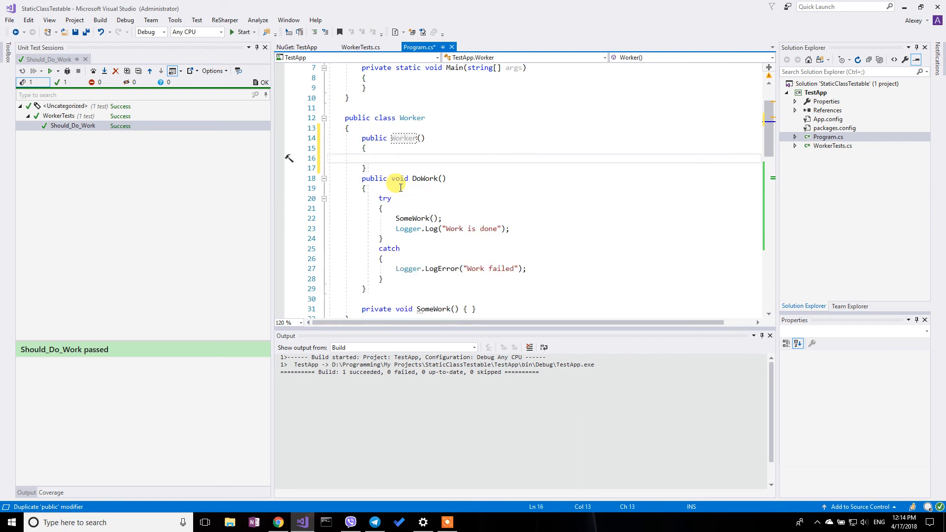
{"action": "type", "text": "I"}
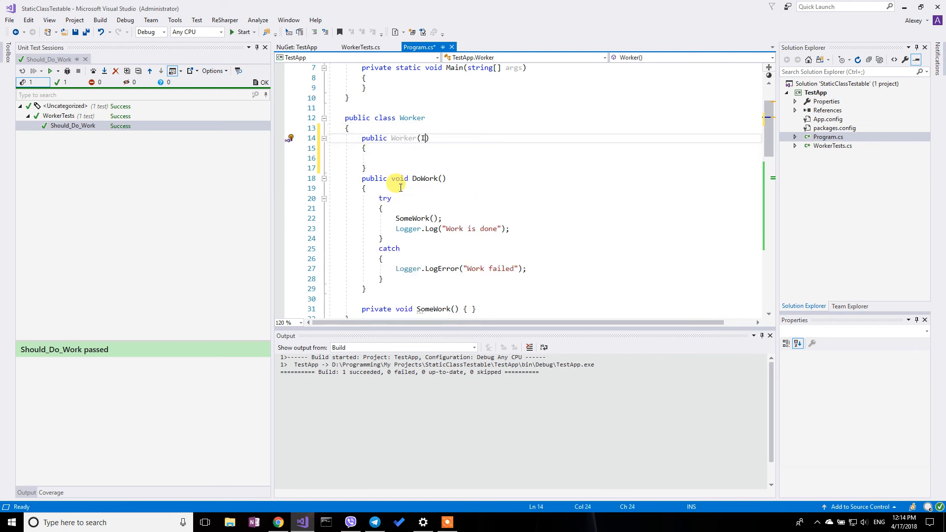
{"action": "type", "text": "Logger logger"}
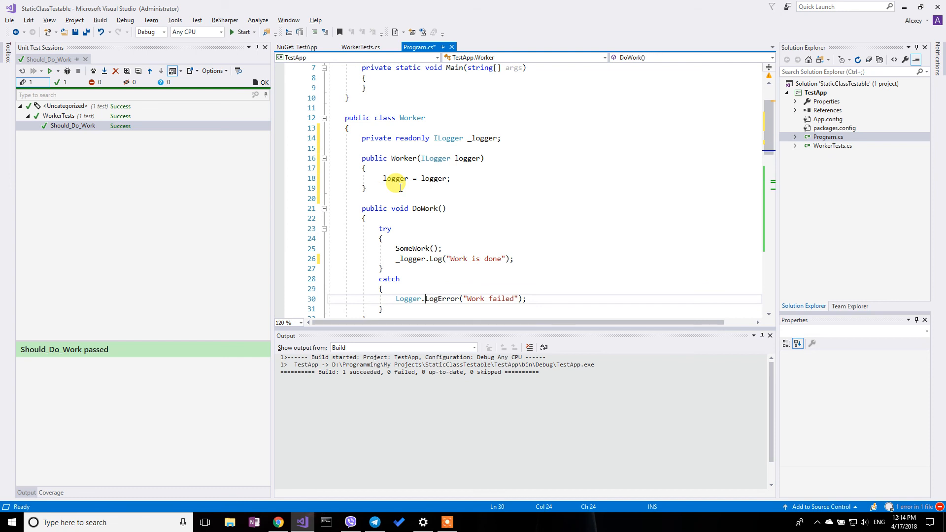
Step: Make DoWork log through _logger instead of Logger, and save Program.cs
{"action": "double_click", "coordinate": [408, 299]}
{"action": "type", "text": "_l"}
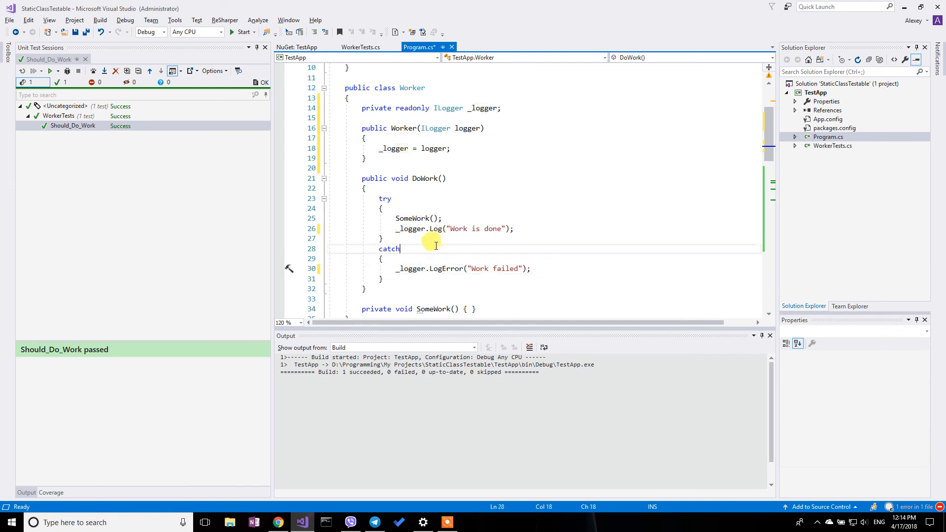
{"action": "scroll", "scroll_direction": "down", "scroll_amount": 3}
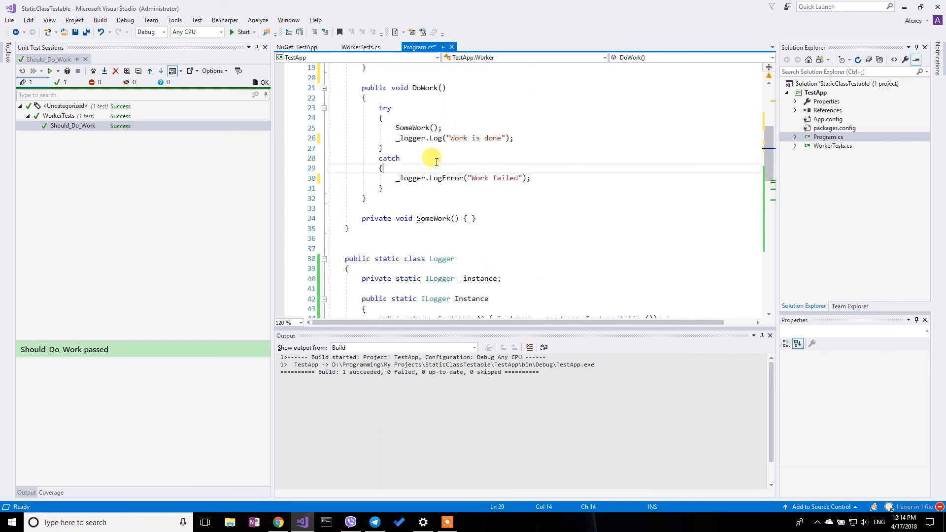
{"action": "key", "text": "ctrl+s"}
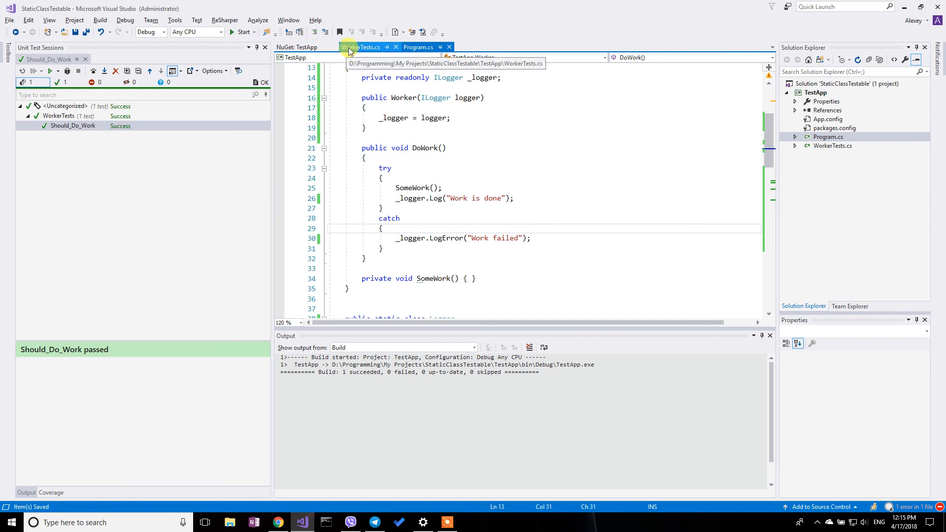
Step: Pass Substitute.For<ILogger>() into the Worker constructor, remove the Logger.Instance line, and save
{"action": "left_click", "coordinate": [360, 47]}
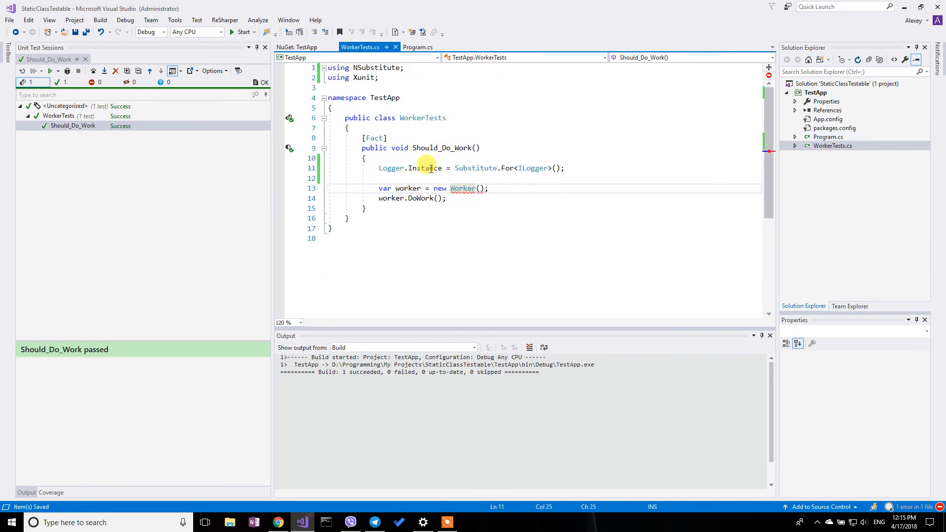
{"action": "left_click_drag", "start_coordinate": [455, 167], "coordinate": [563, 168]}
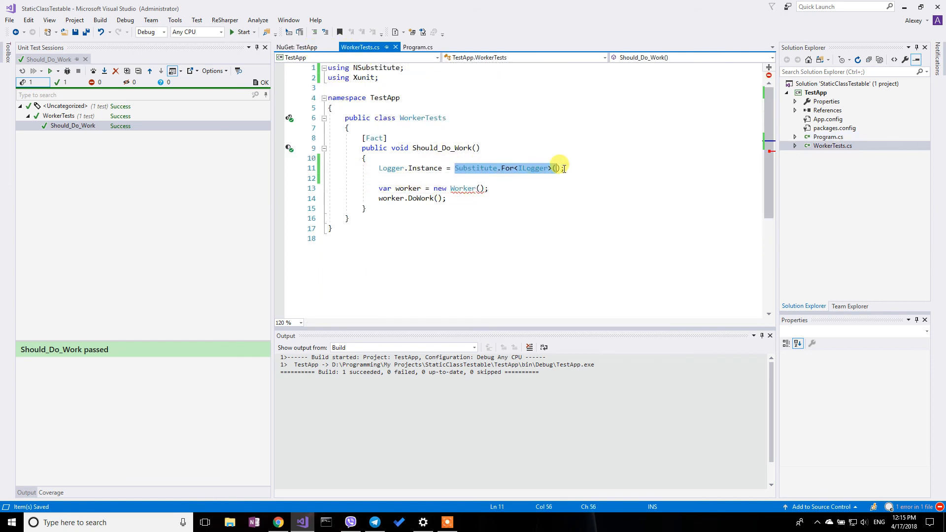
{"action": "key", "text": "Delete"}
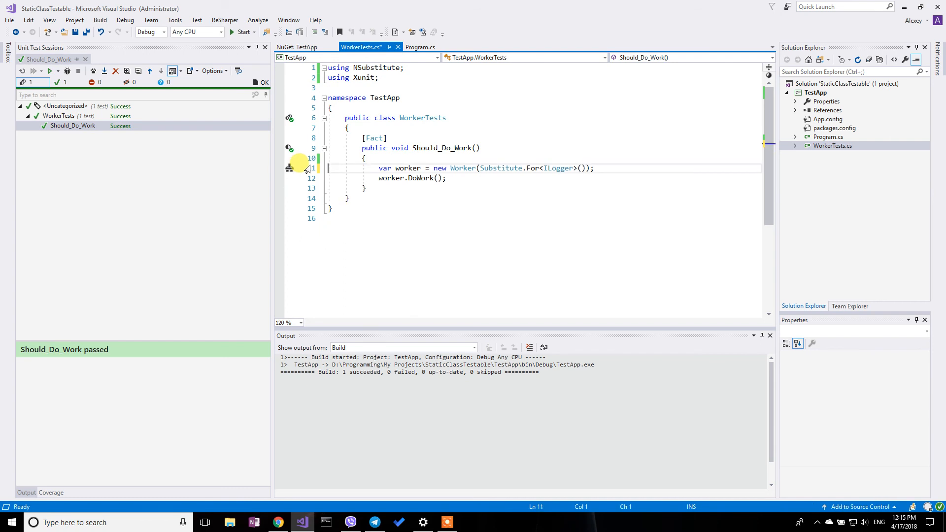
{"action": "key", "text": "ctrl+s"}
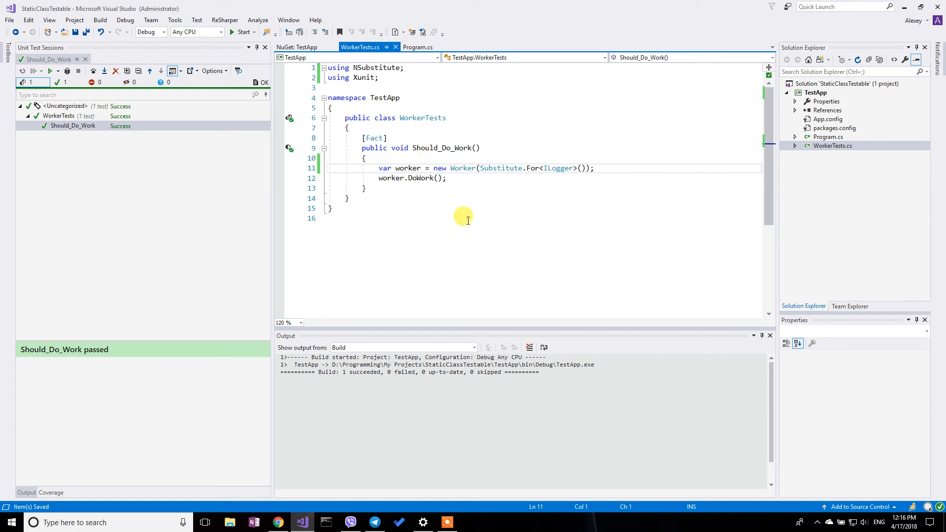
{"action": "mouse_move", "coordinate": [467, 200]}
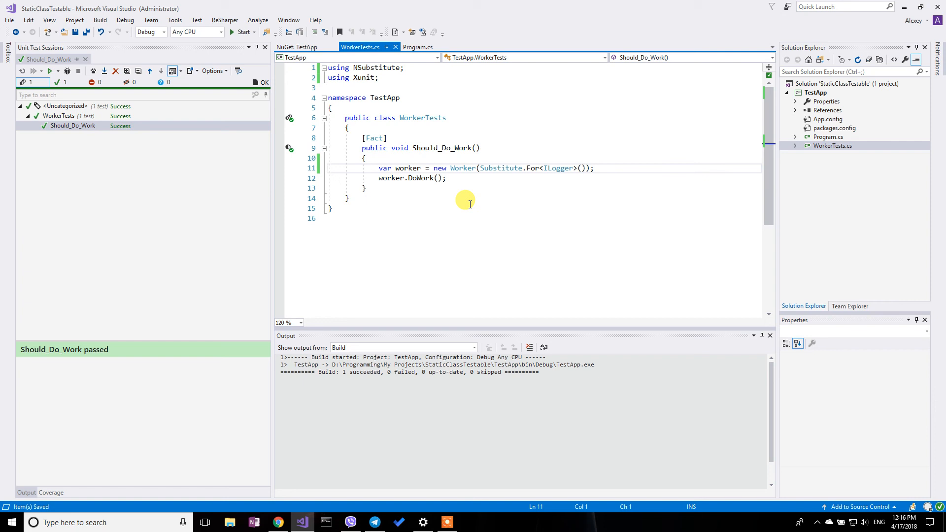
{"action": "left_click", "coordinate": [419, 48]}
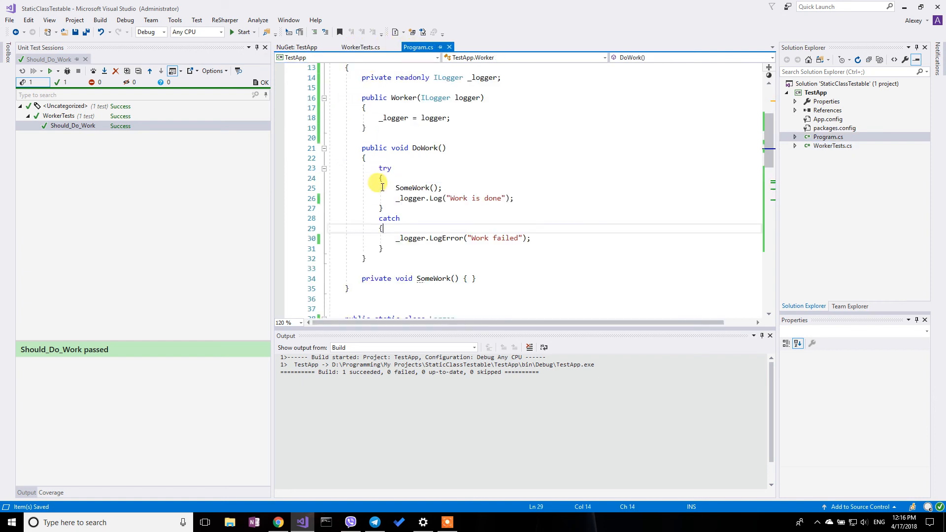